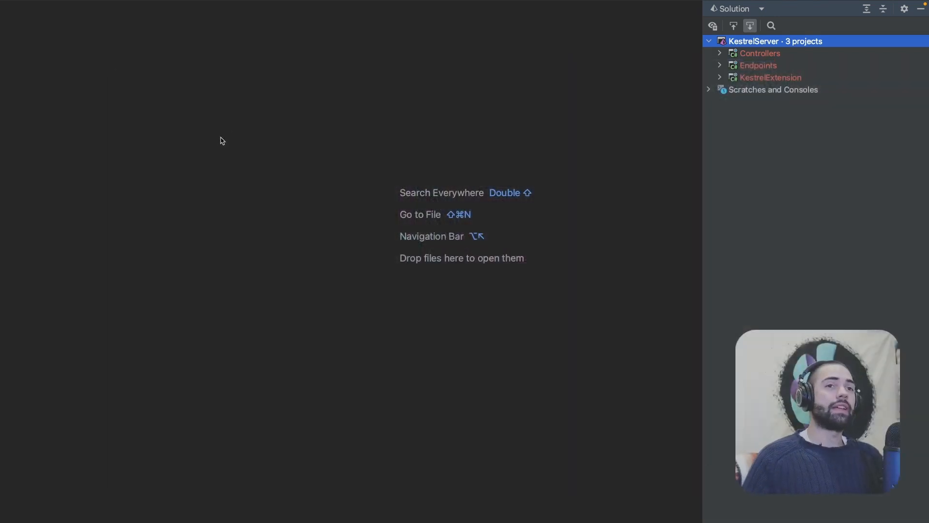
Review the Controllers project's Program.cs and HomeController sources.
click(761, 52)
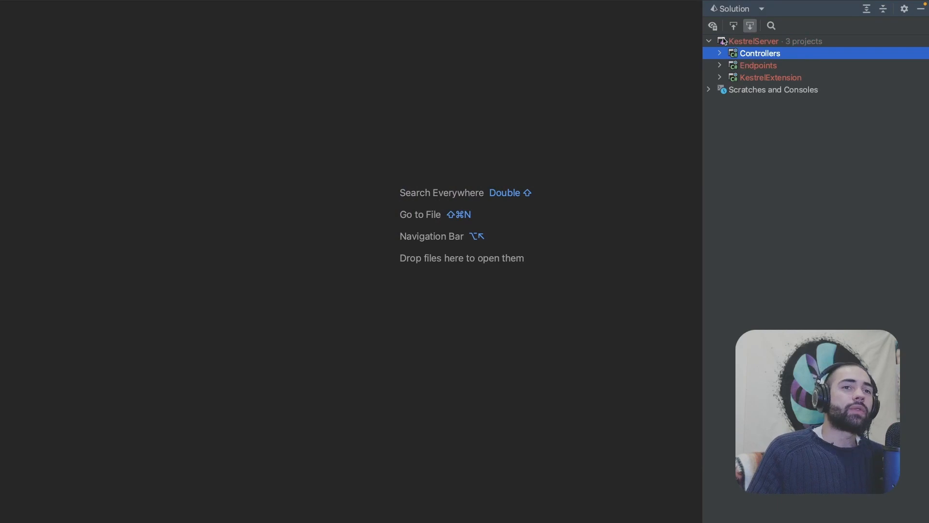
click(719, 52)
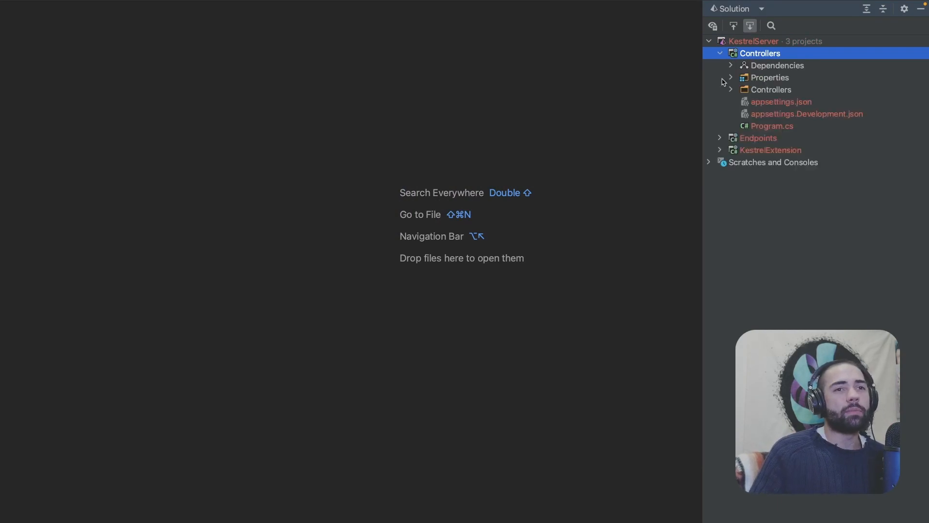
double_click(772, 126)
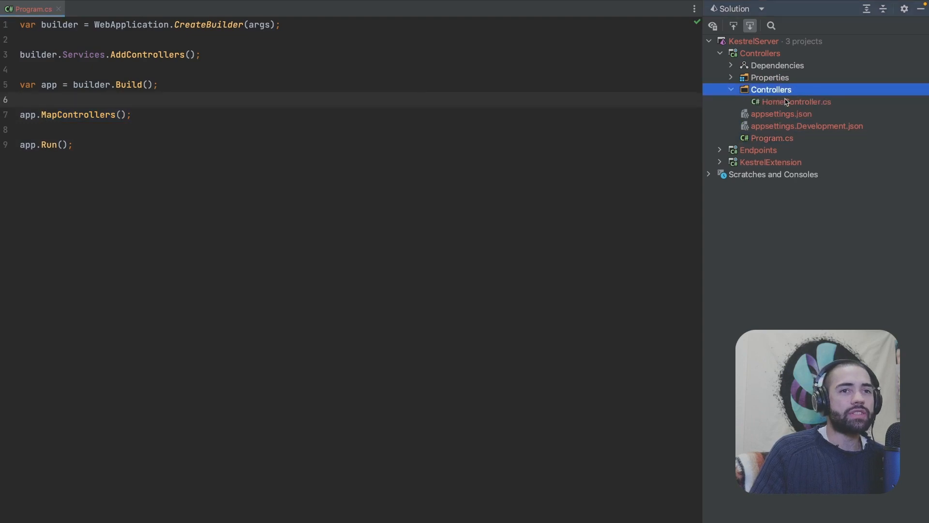
double_click(797, 102)
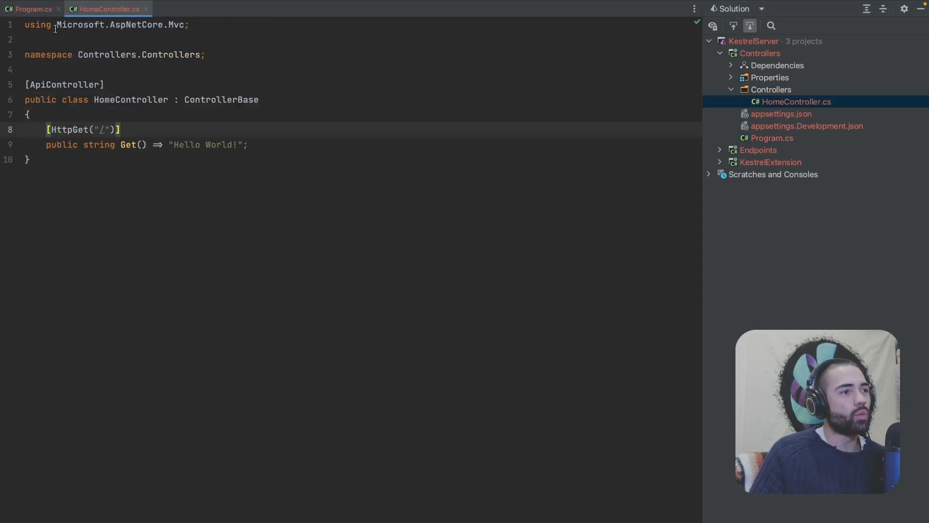
Review the Endpoints Program.cs, then bring up the KestrelExtension project's Program.cs.
click(758, 150)
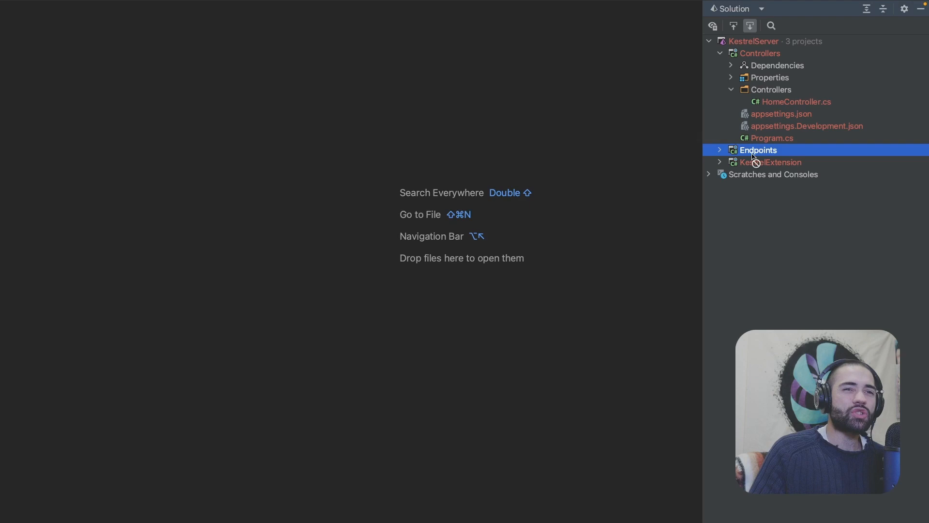
double_click(758, 150)
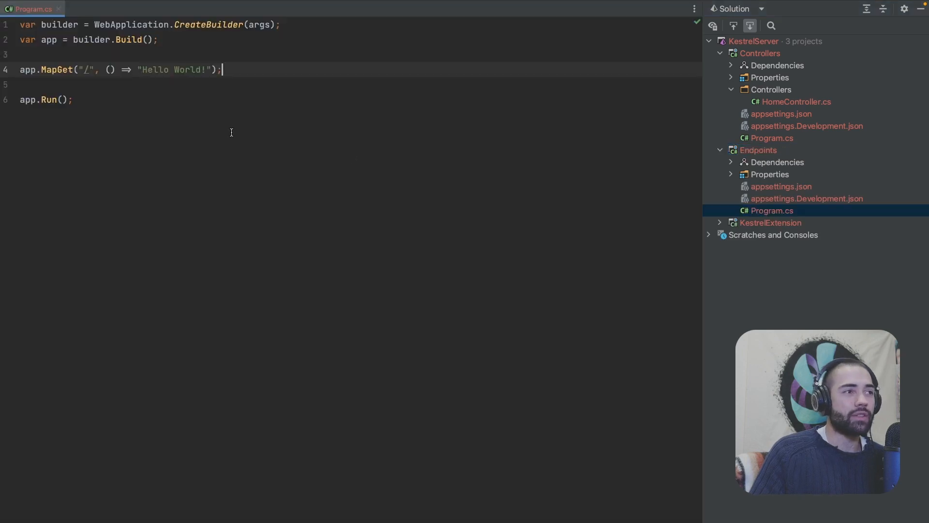
mouse_move(329, 68)
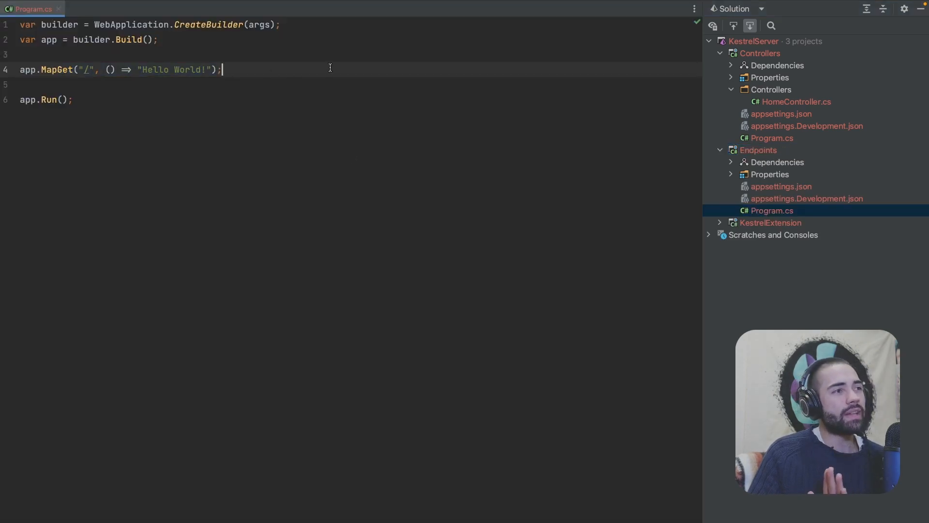
click(758, 150)
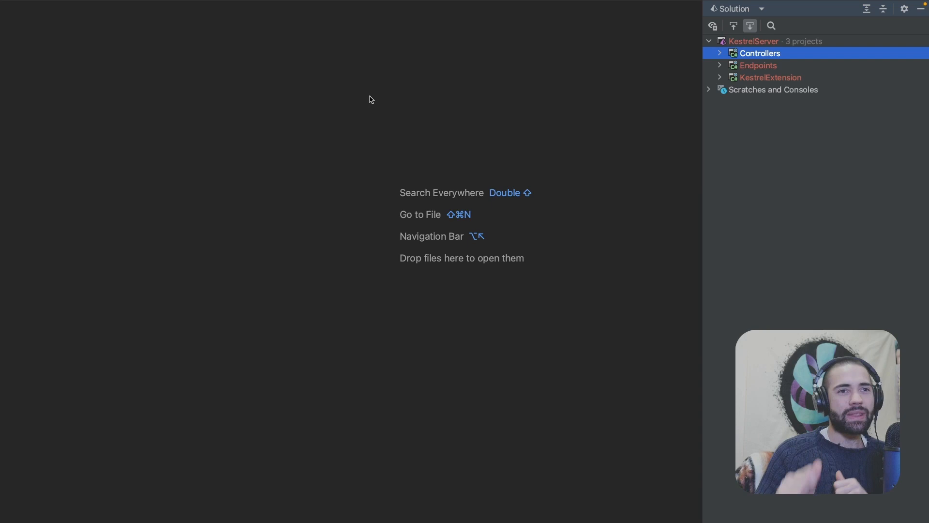
double_click(769, 78)
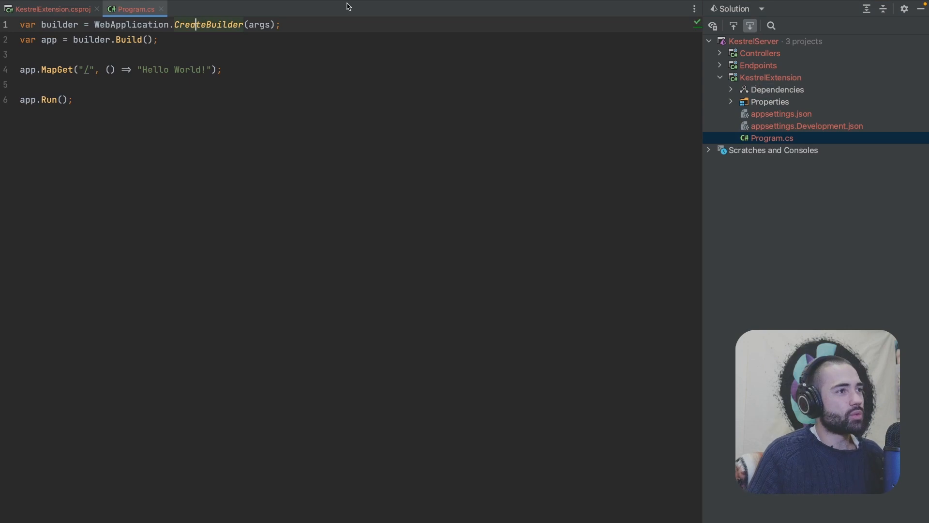
click(97, 9)
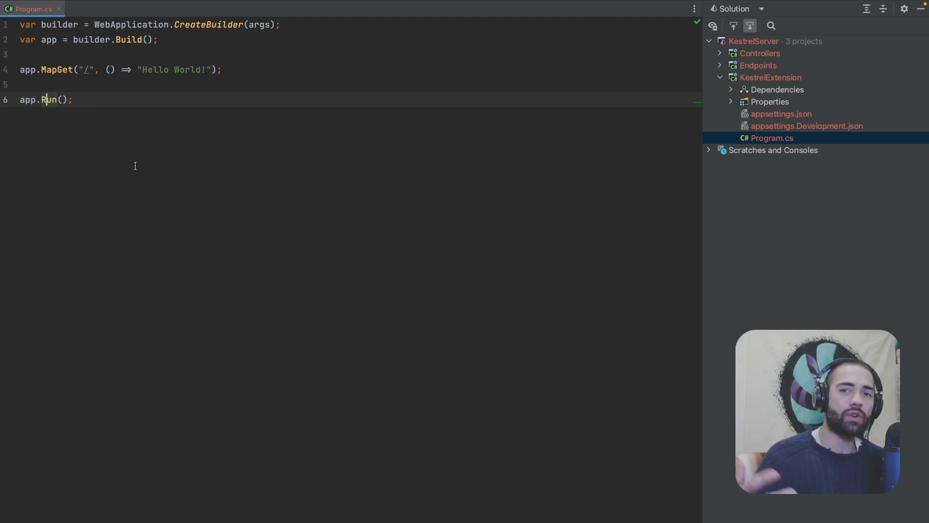
mouse_move(69, 125)
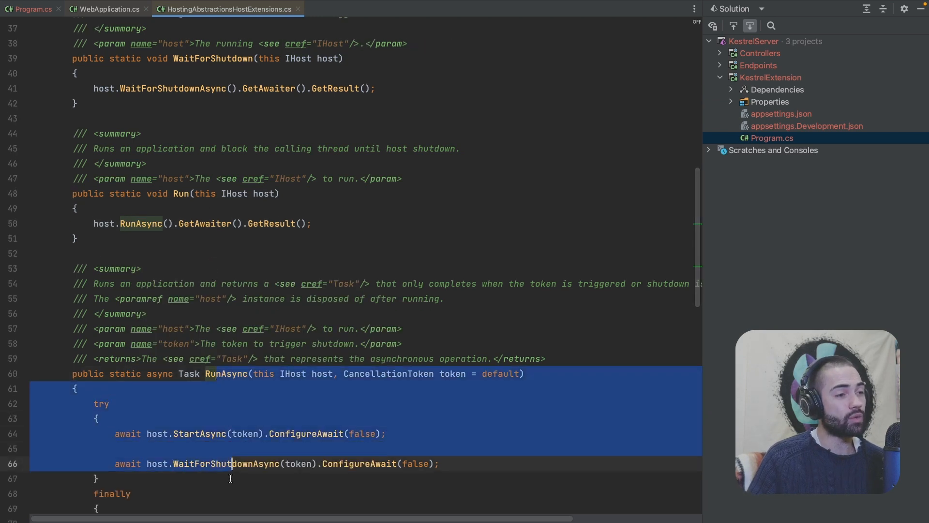
Navigate into RunAsync, mark its StartAsync and WaitForShutdownAsync calls, and follow into IHost.
scroll(down, 3)
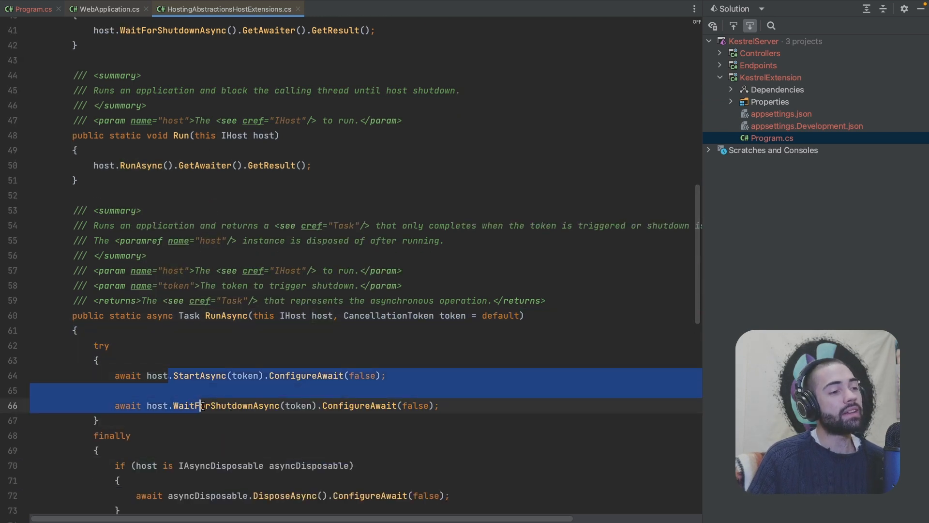
mouse_move(207, 405)
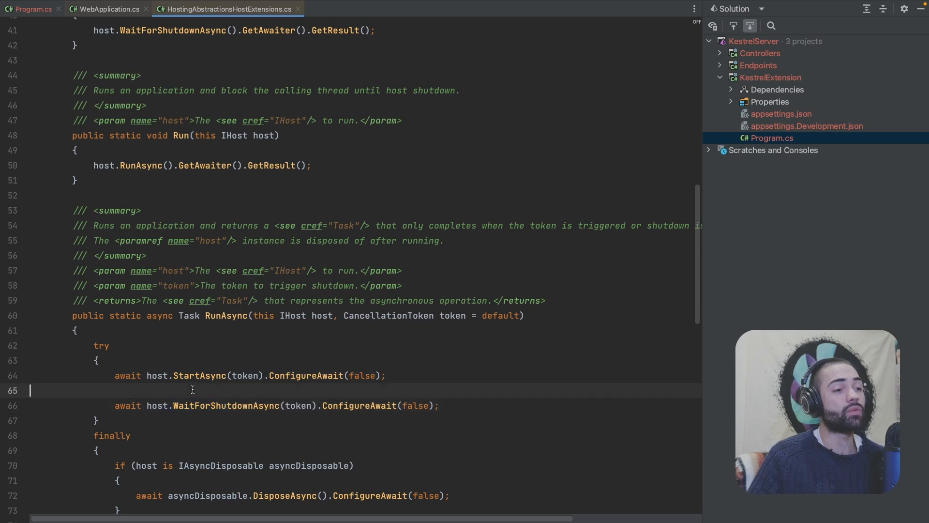
drag(176, 375, 212, 405)
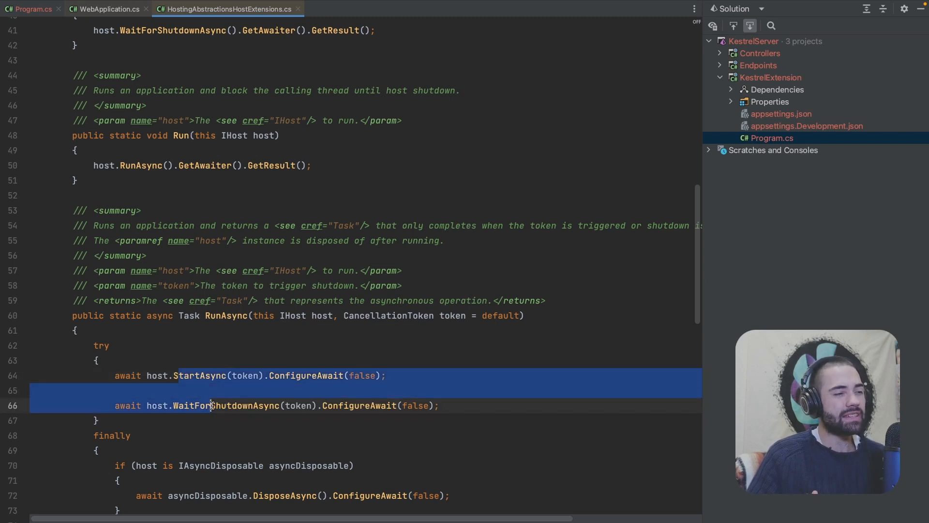
click(209, 390)
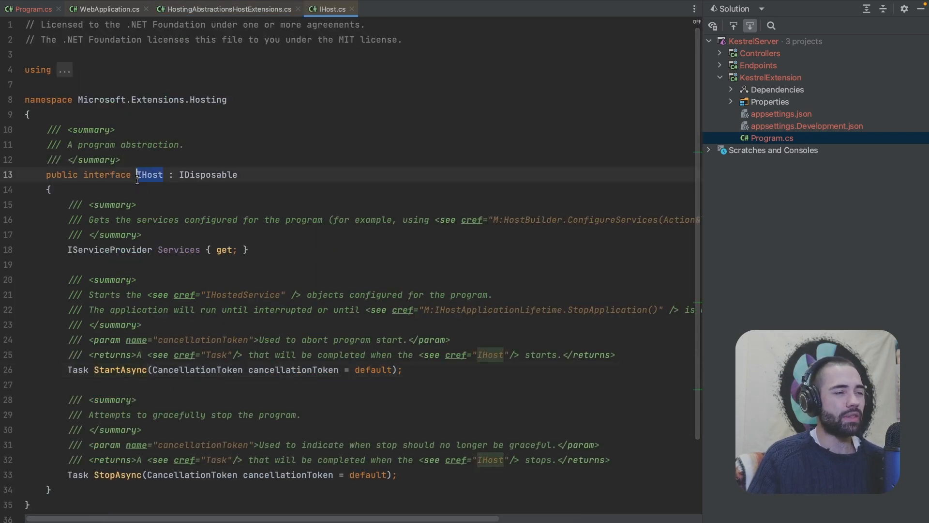
mouse_move(120, 368)
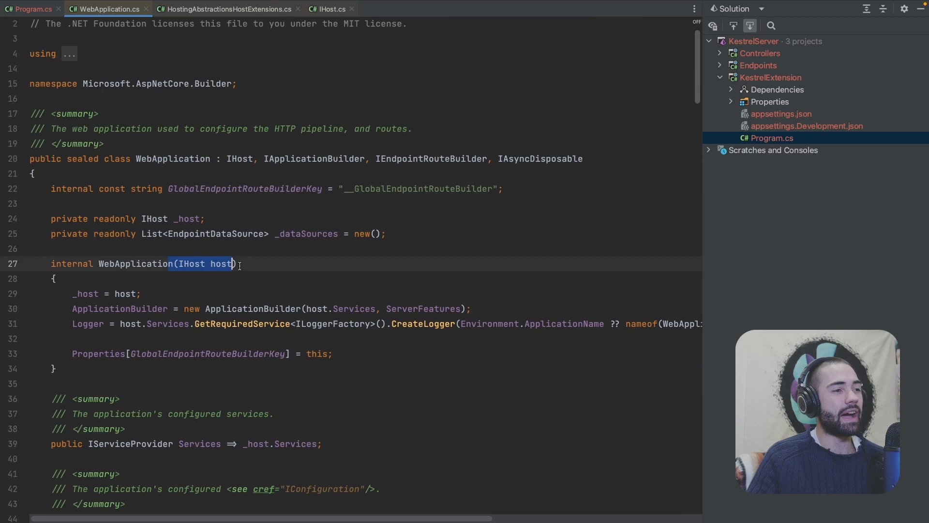
Go to Host's StartAsync implementation and follow the IHostedService type in its startup loop.
click(329, 8)
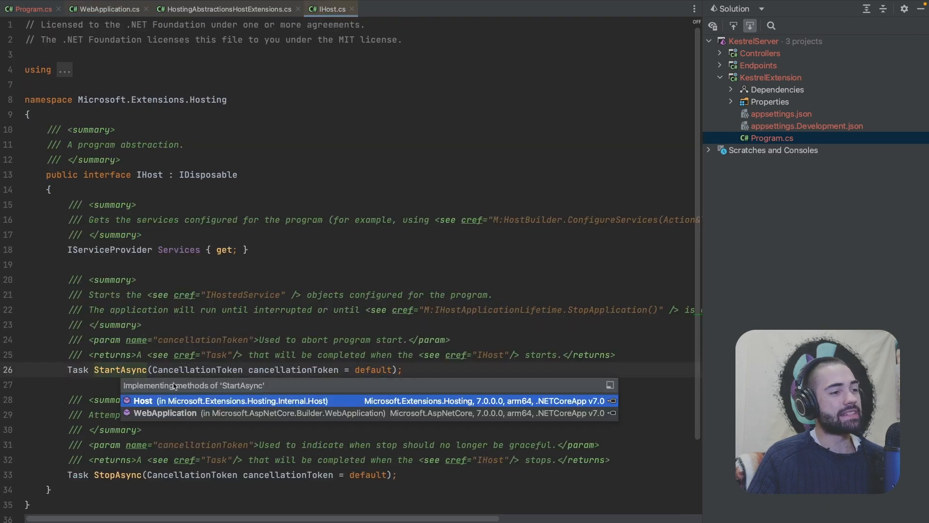
click(142, 401)
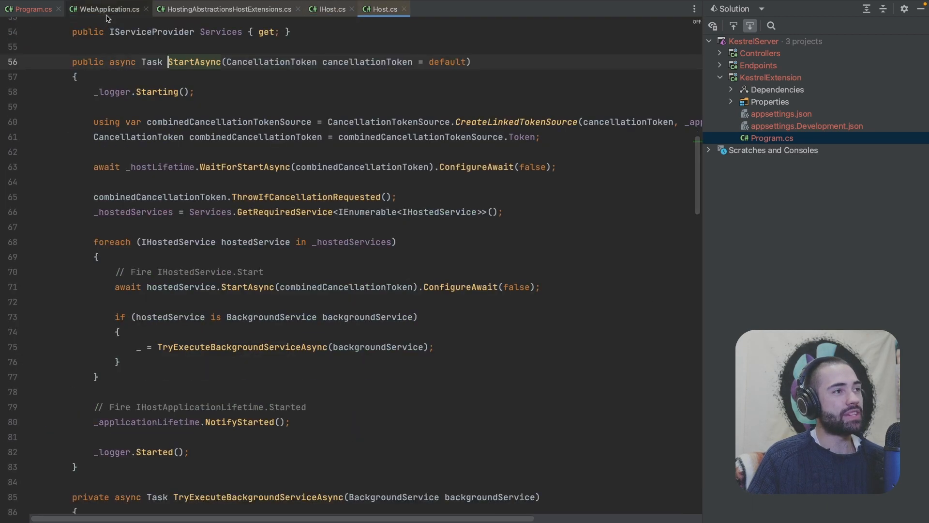
click(108, 9)
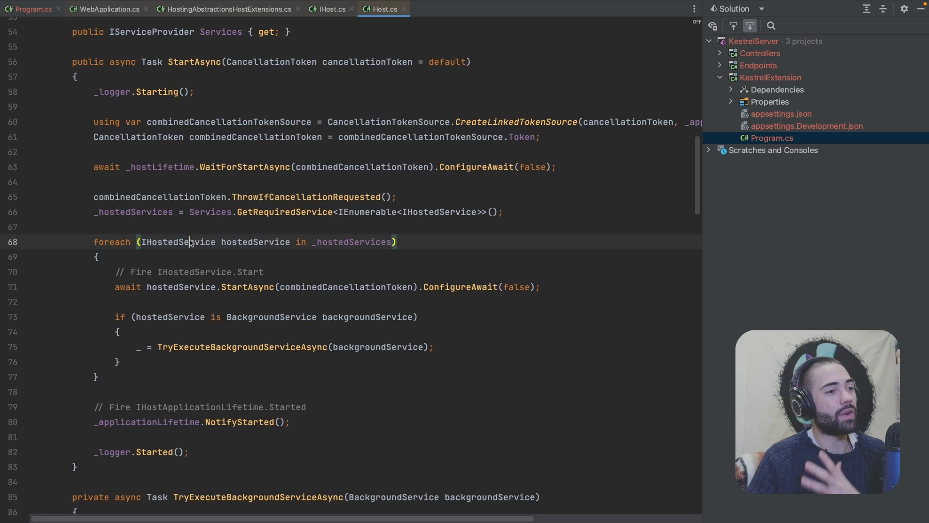
double_click(176, 242)
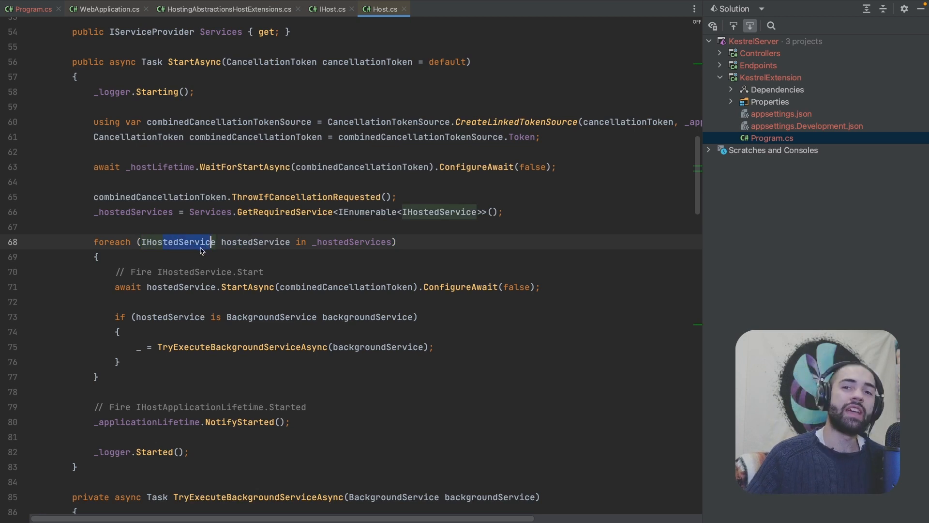
mouse_move(189, 242)
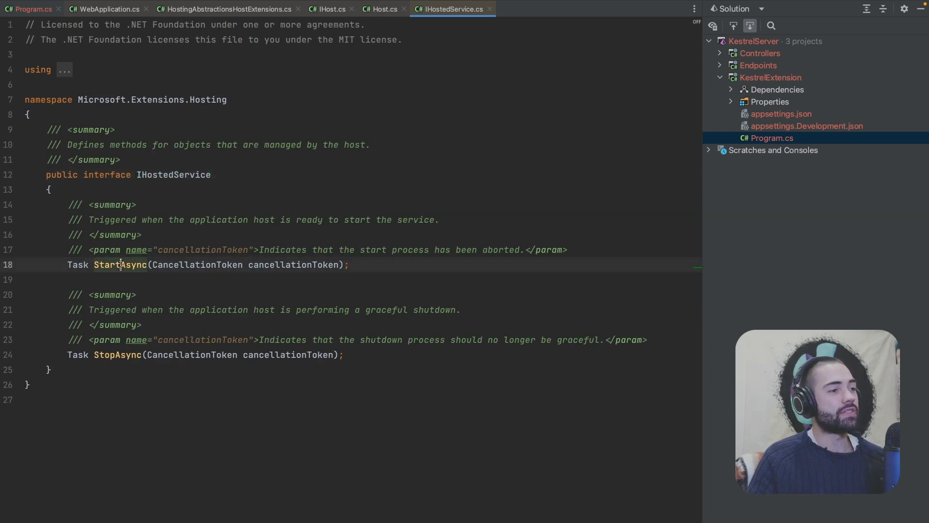
Go to GenericWebHostService's StartAsync implementation, checking back against KestrelExtension's Program.cs.
click(120, 265)
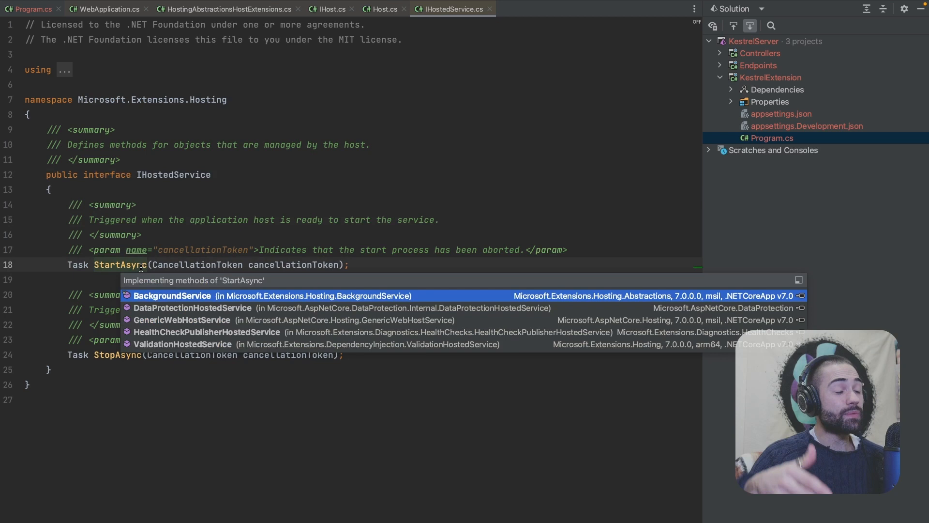
mouse_move(165, 288)
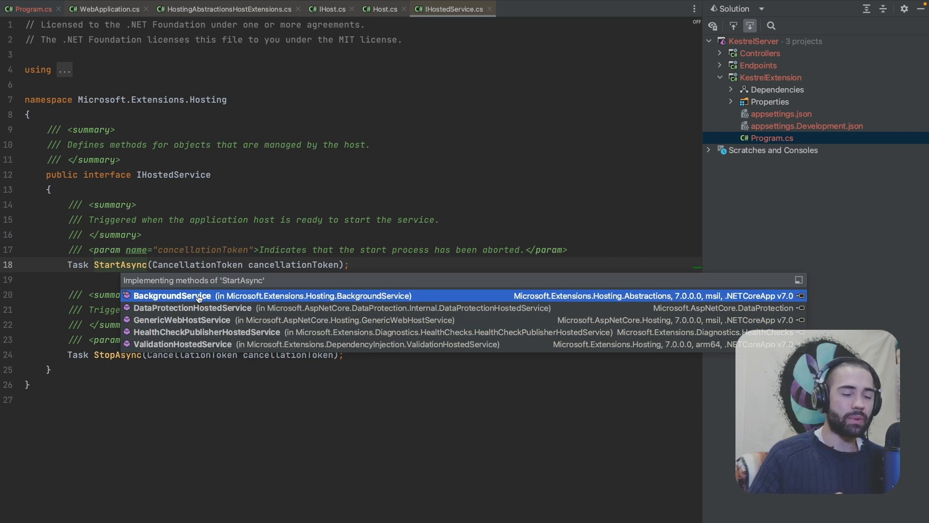
key(Down)
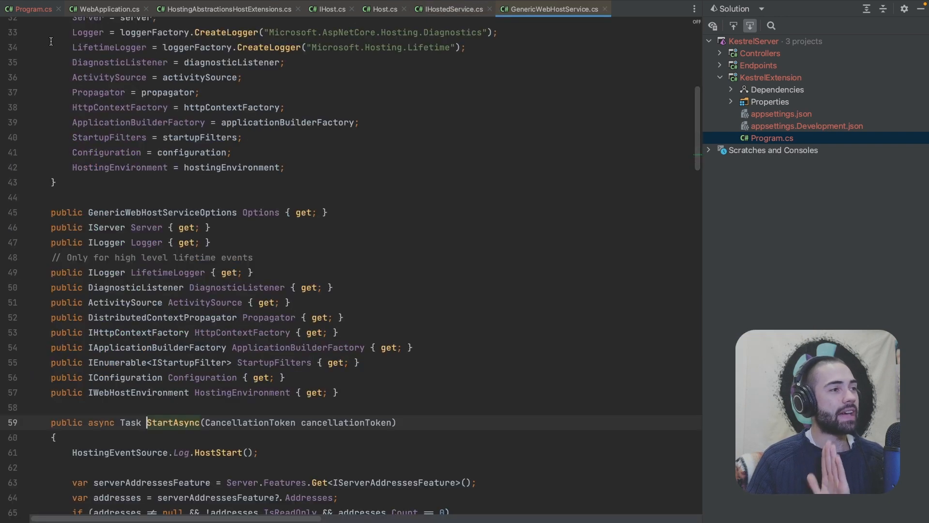
click(31, 8)
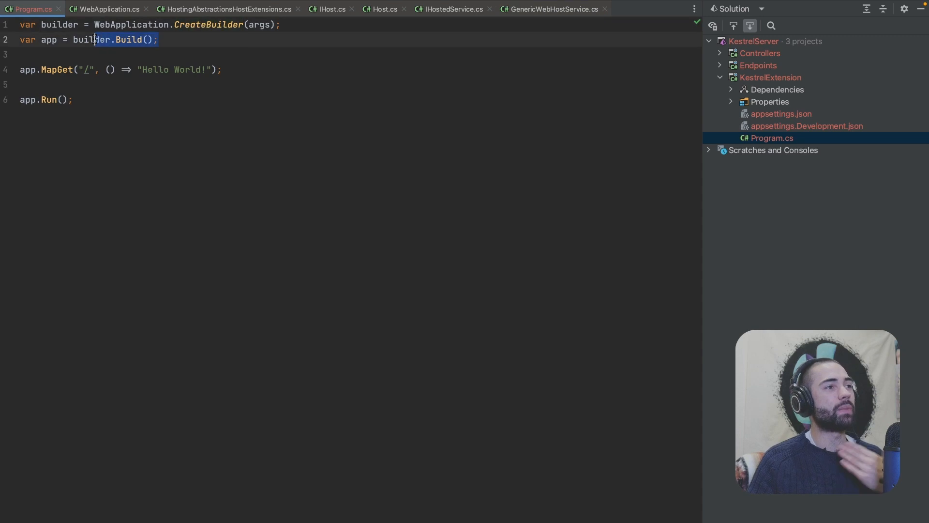
click(551, 9)
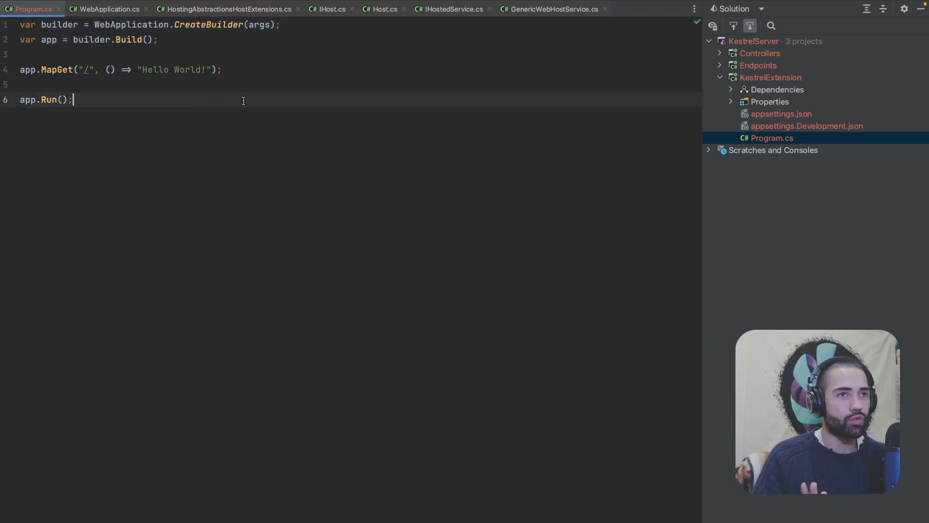
click(549, 9)
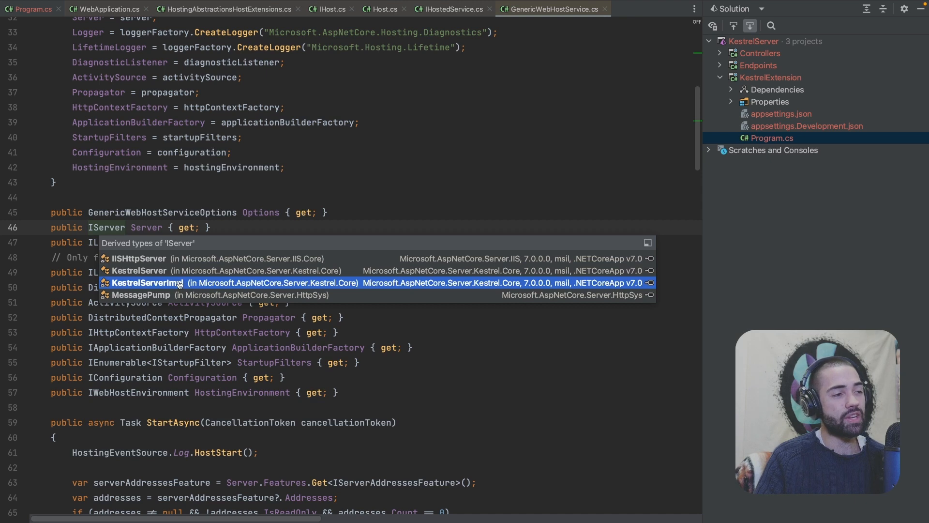
mouse_move(154, 285)
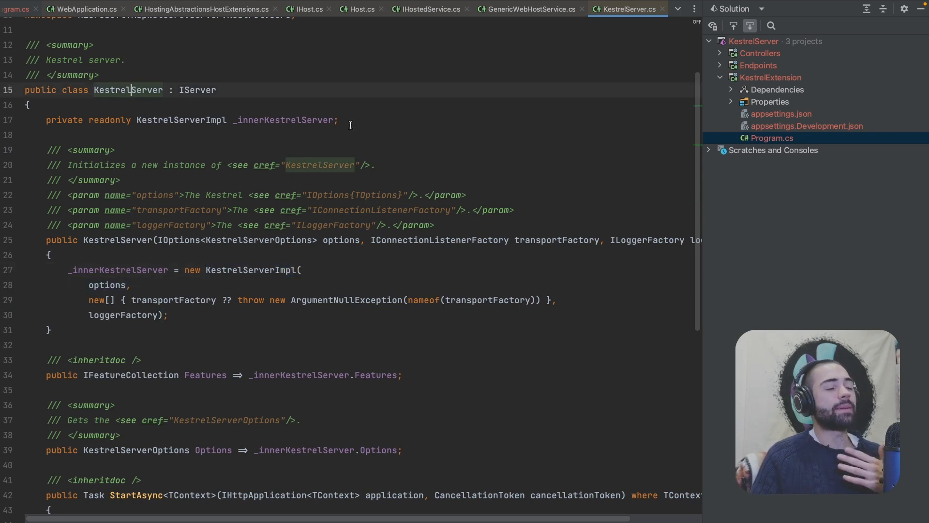
Navigate to the KestrelServer class and close every tab except Program.cs and KestrelServer.cs.
double_click(128, 89)
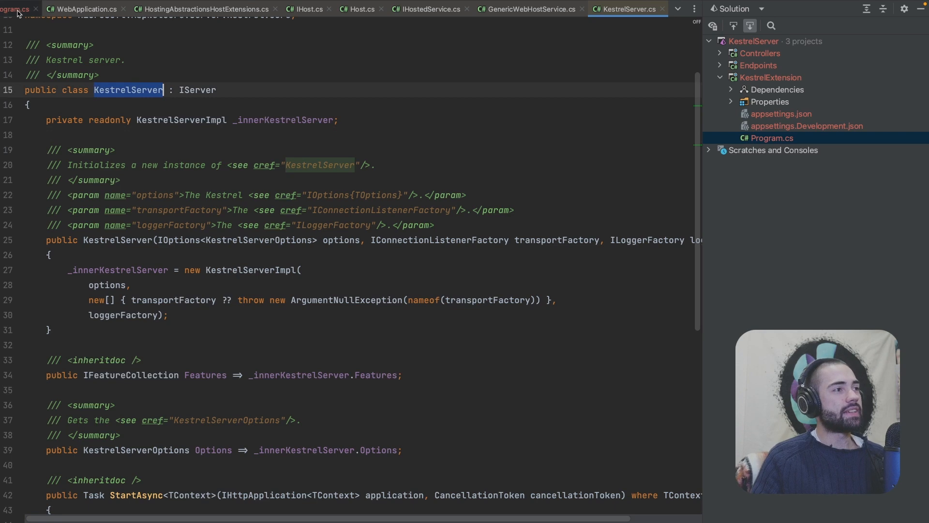
click(33, 9)
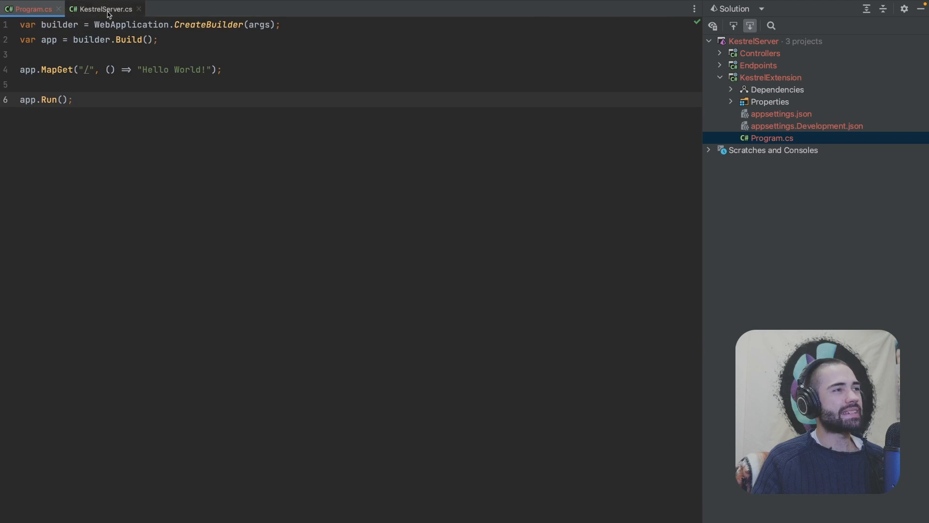
Declare var server = new KestrelServer(Options.Create(new KestrelServerOptions())) after inspecting the constructor.
text(var server =)
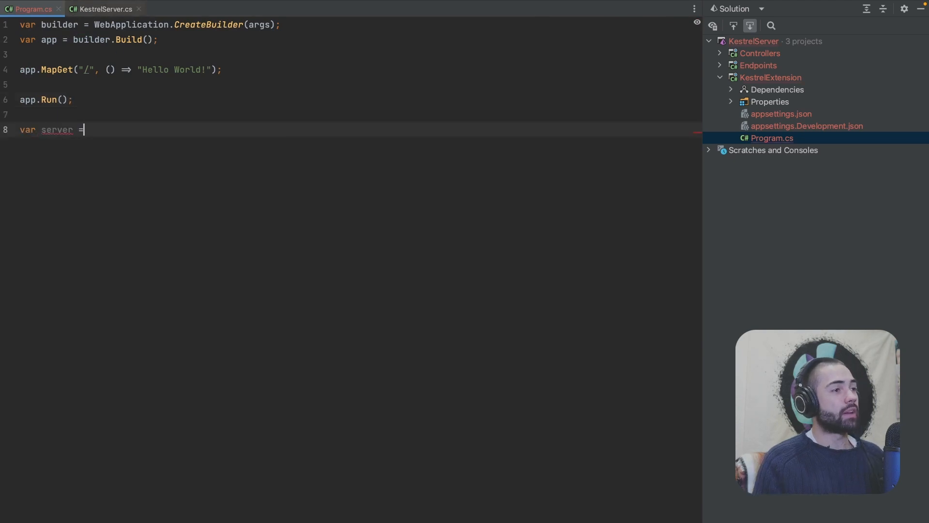
text(new KestrelServer())
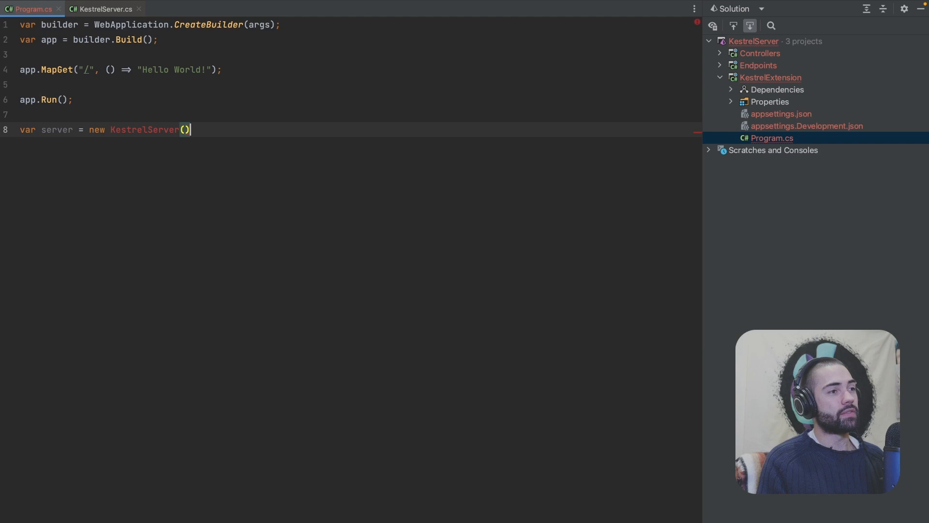
text({)
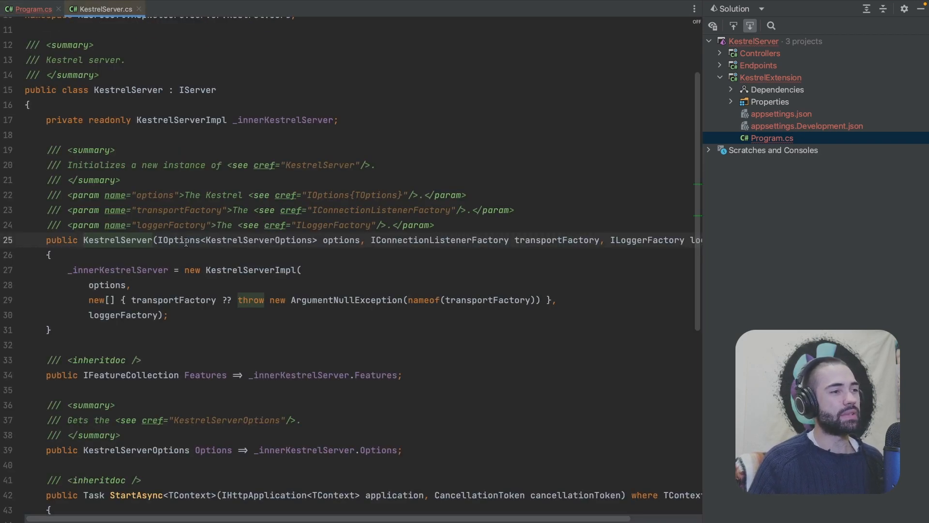
double_click(258, 240)
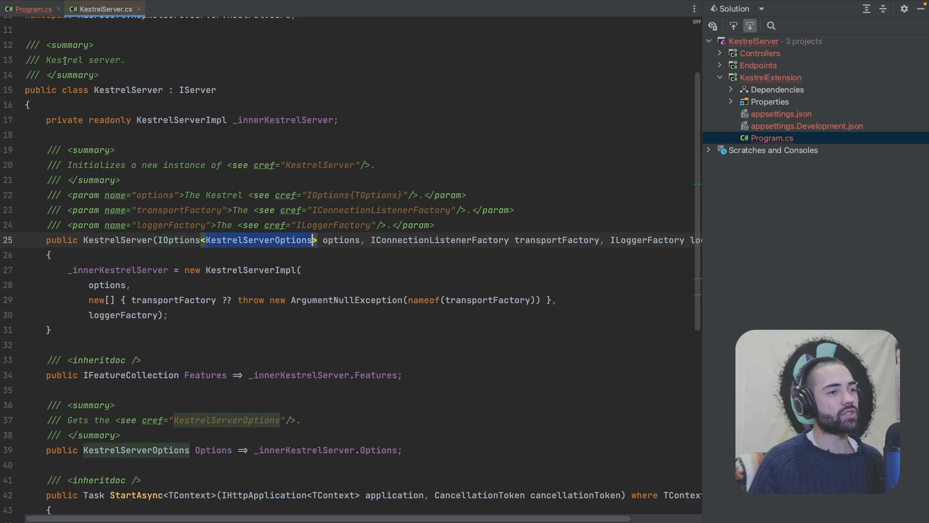
click(33, 9)
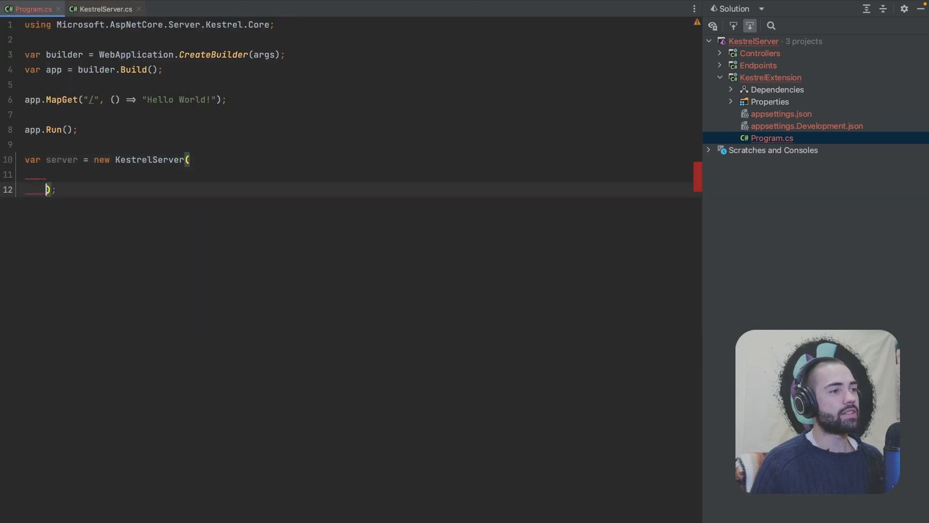
text(Options.Create()
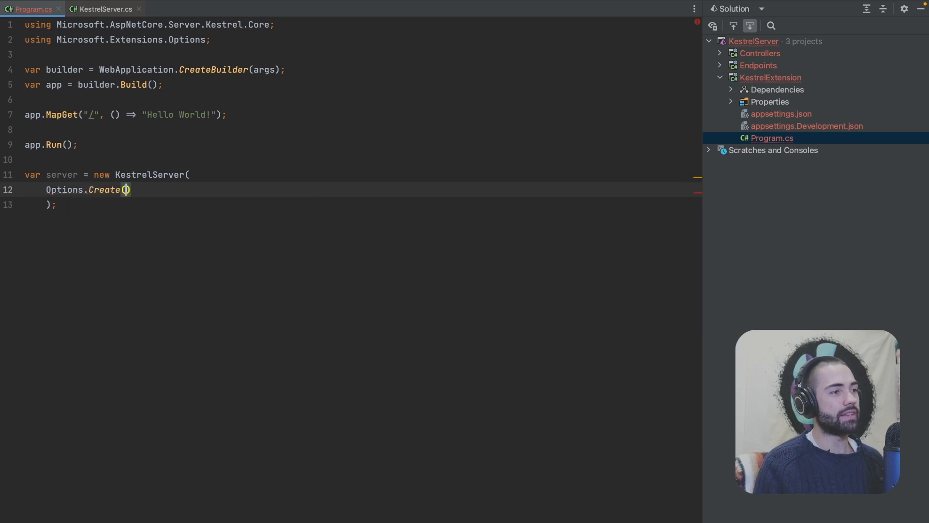
text(new KestrelServerOptions())
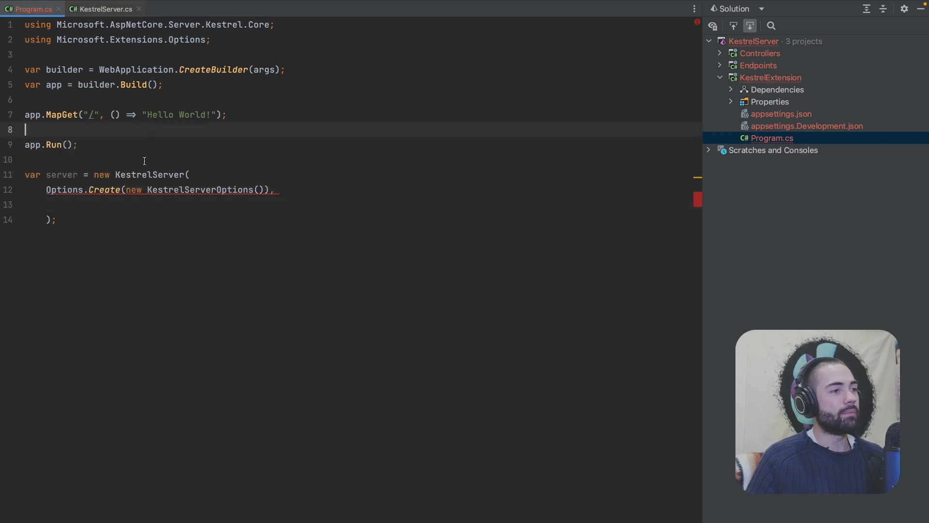
Add new SocketTransportFactory() and NullLoggerFactory arguments, checking both constructors' parameters.
click(105, 9)
text(new SocketTransportFactory(),)
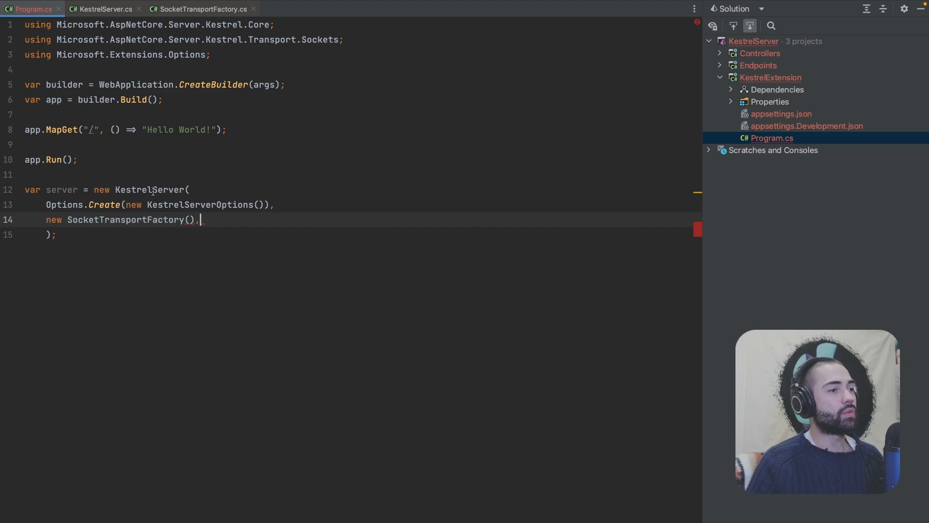
click(105, 9)
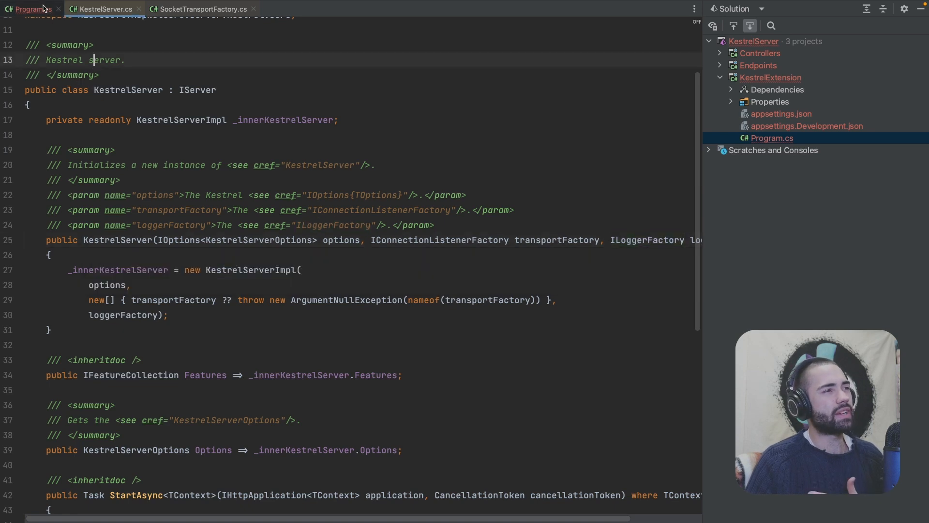
click(30, 9)
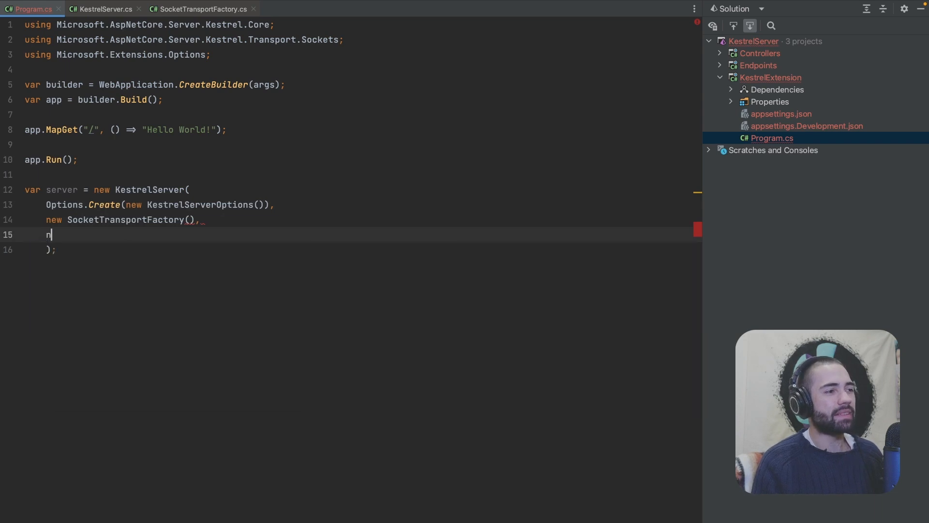
text(ew NullLoggerFactory()
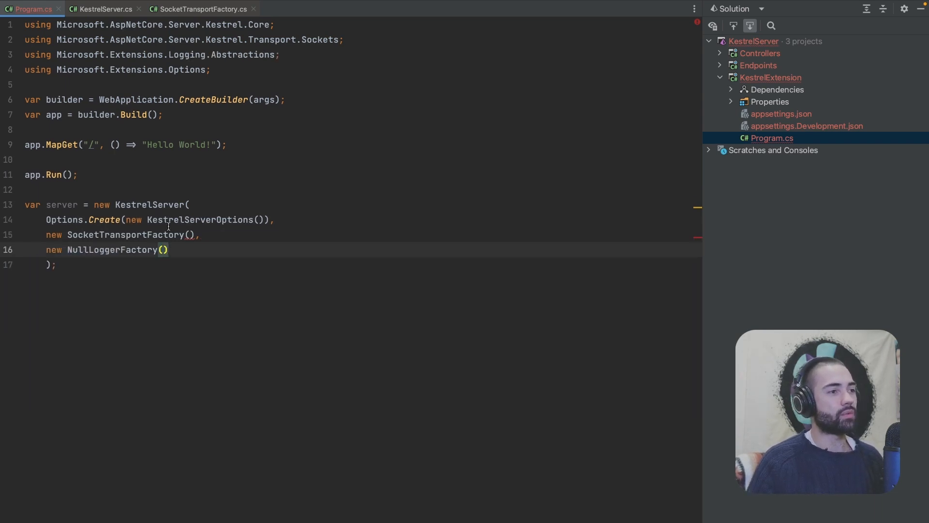
click(201, 9)
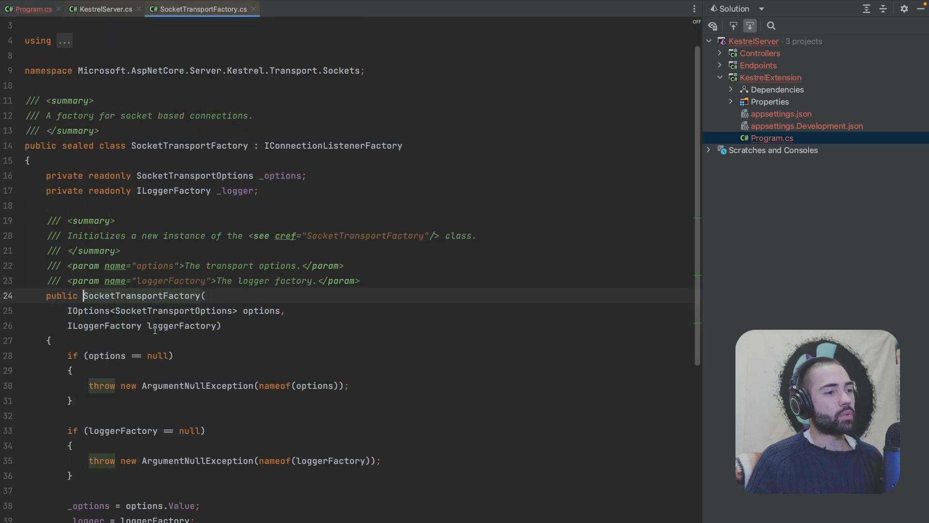
double_click(173, 311)
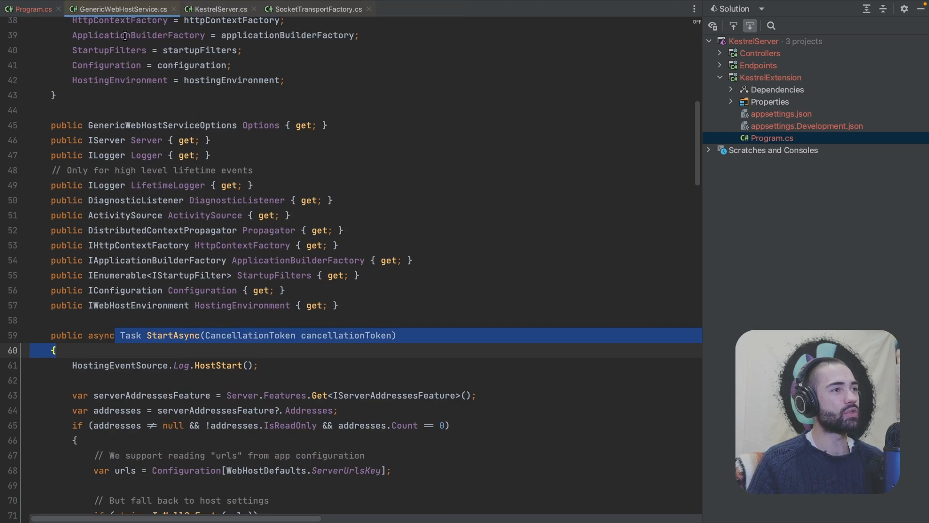
Scroll through GenericWebHostService's StartAsync to see how the transport factory is built.
scroll(down, 3)
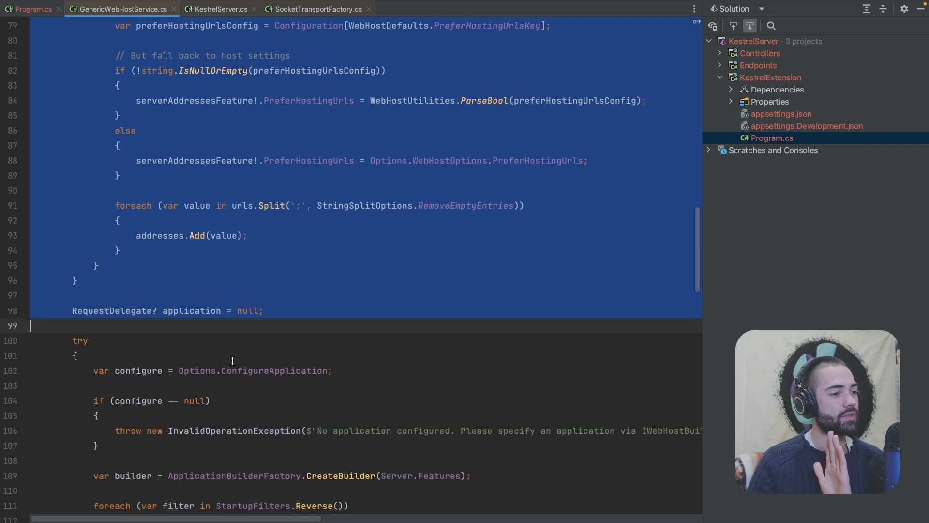
scroll(down, 3)
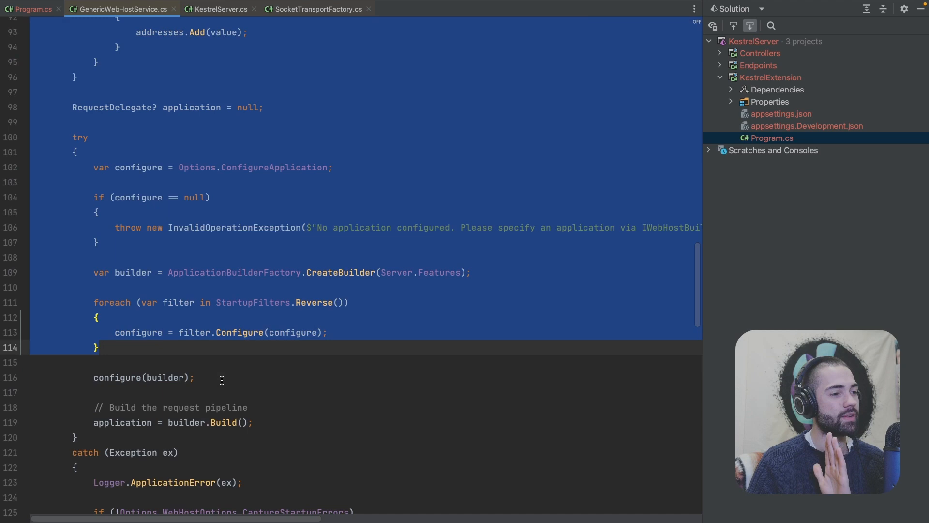
scroll(down, 3)
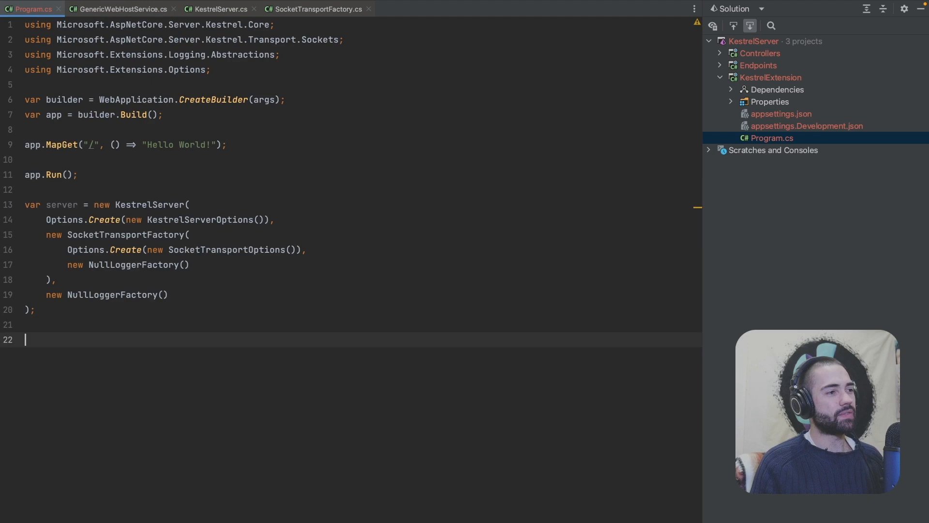
Await server.StartAsync(…, CancellationToken.None) and look up the IHttpApplication it expects.
text(server.StartAsync();)
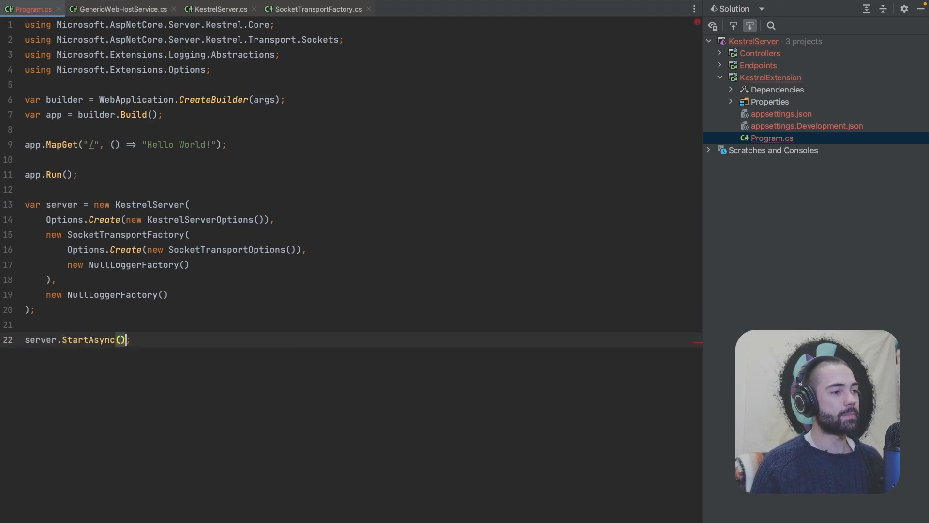
text(,)
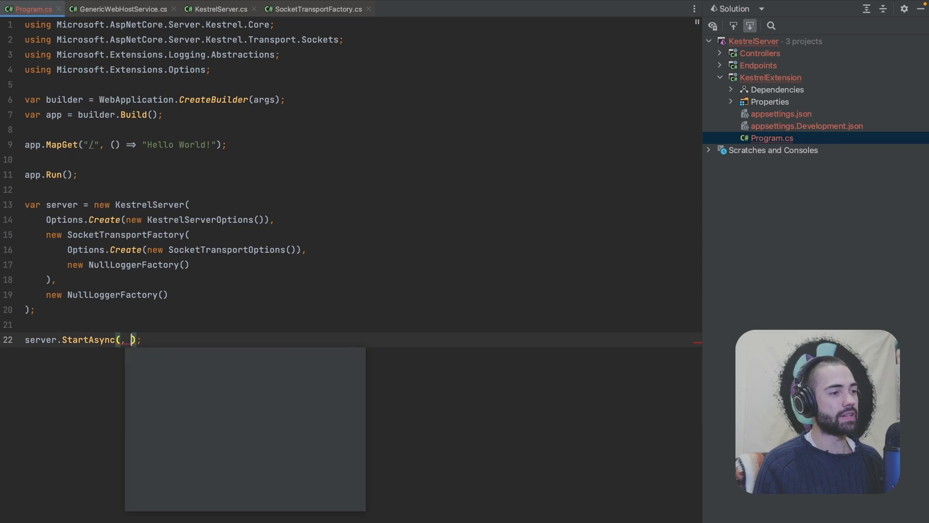
text(CancellationToken.None)
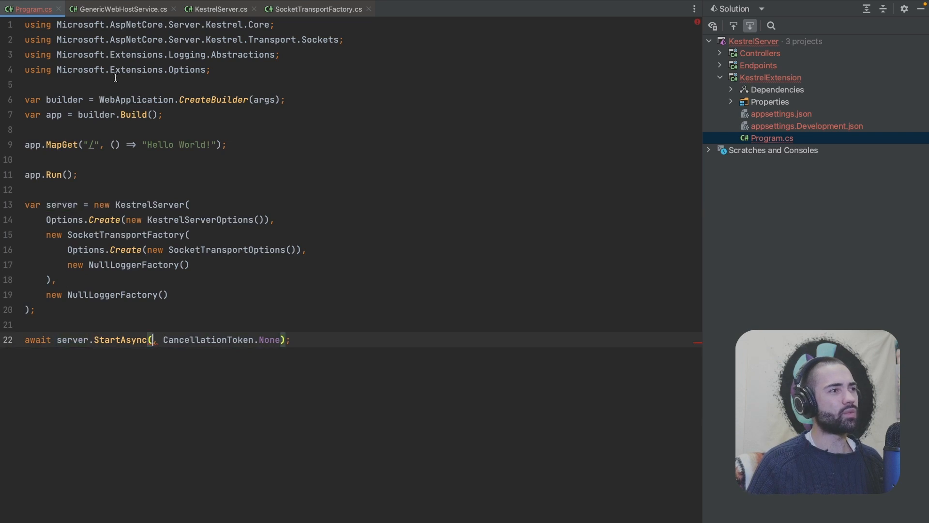
click(122, 9)
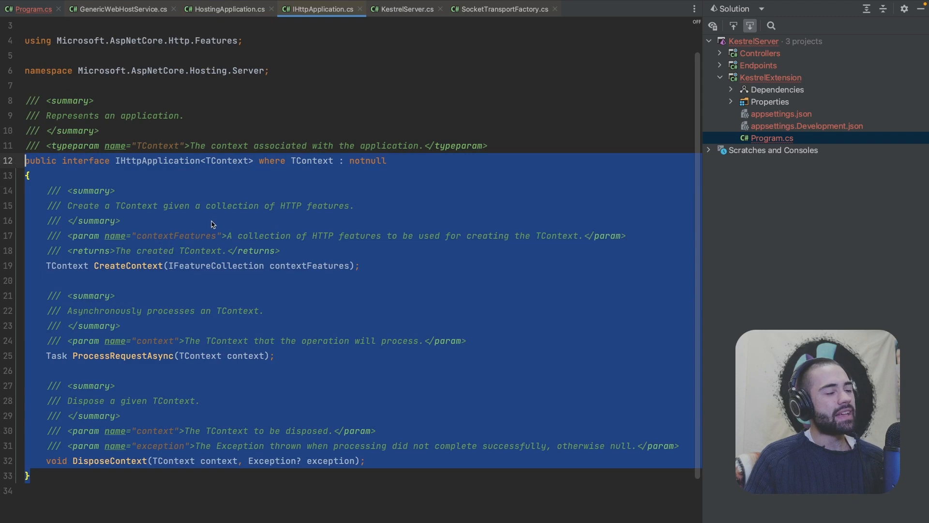
click(123, 325)
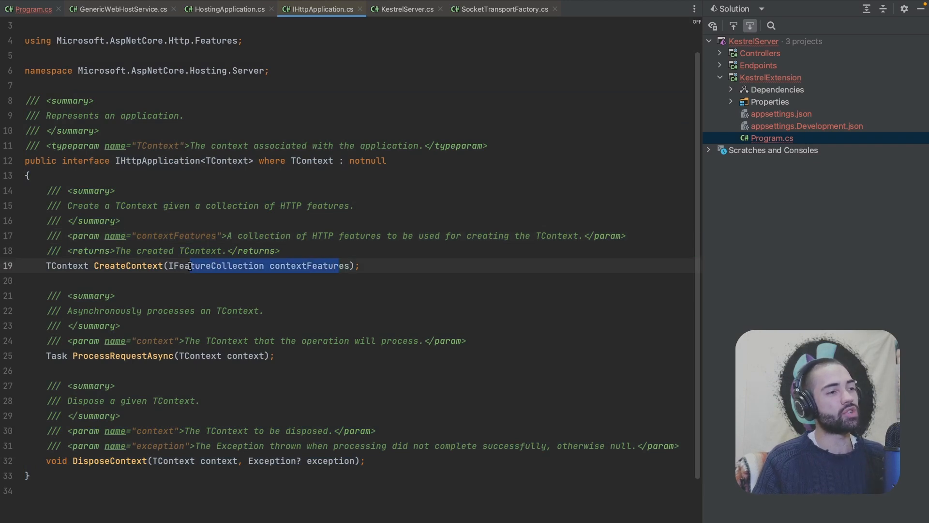
mouse_move(226, 8)
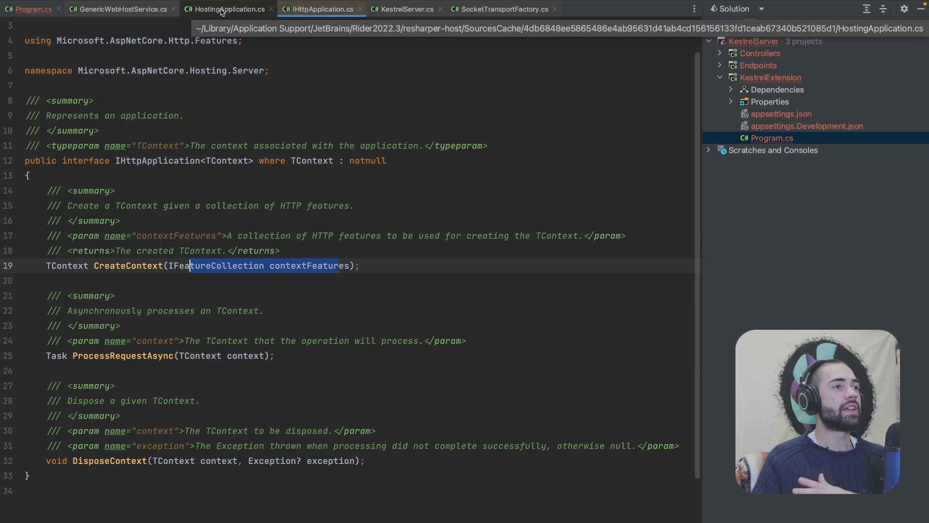
Walk through HostingApplication.cs's CreateContext, ProcessRequestAsync and DisposeContext implementations.
click(228, 9)
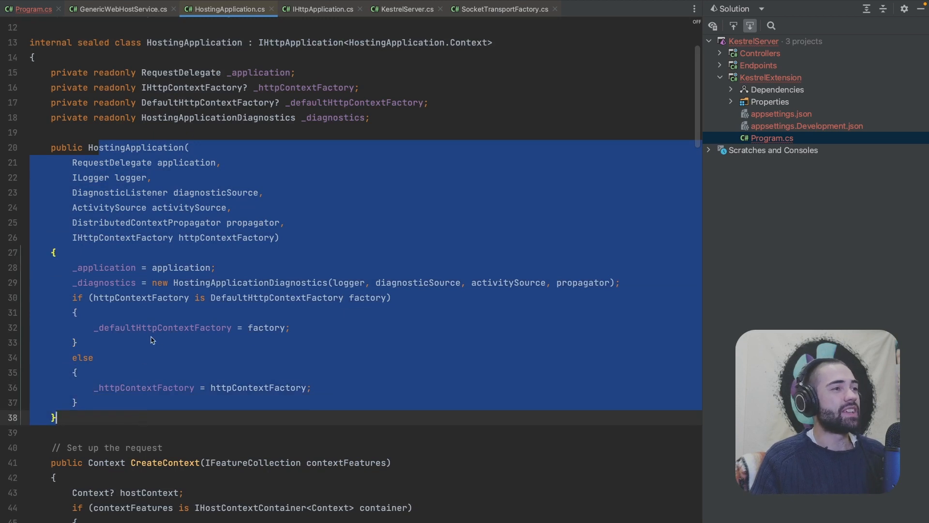
scroll(down, 3)
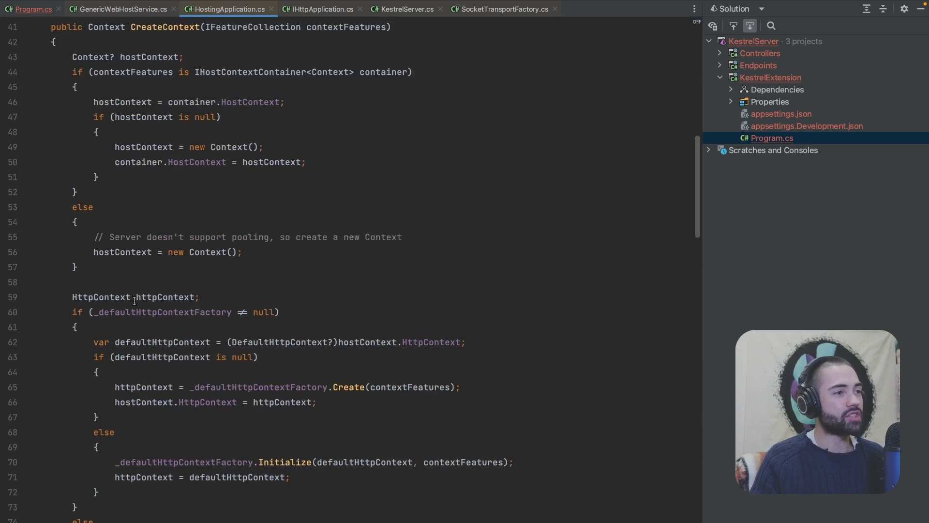
scroll(down, 3)
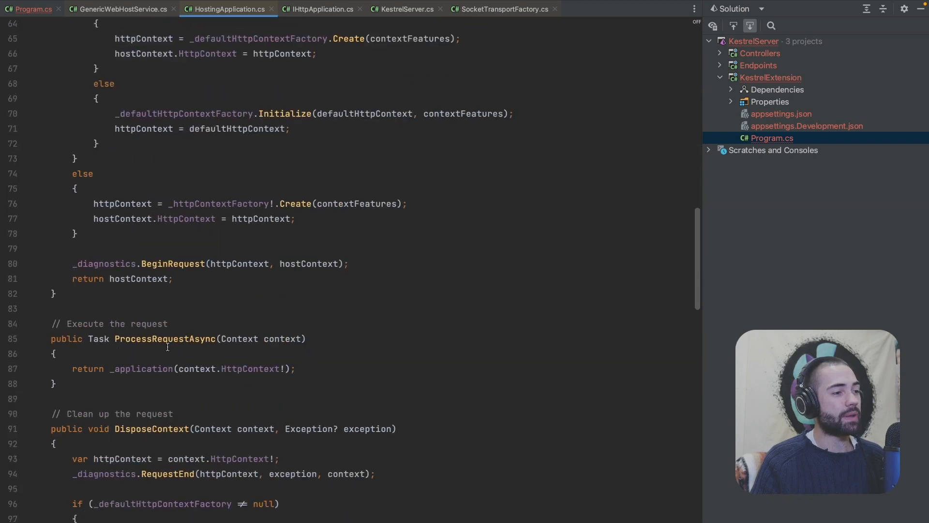
double_click(140, 278)
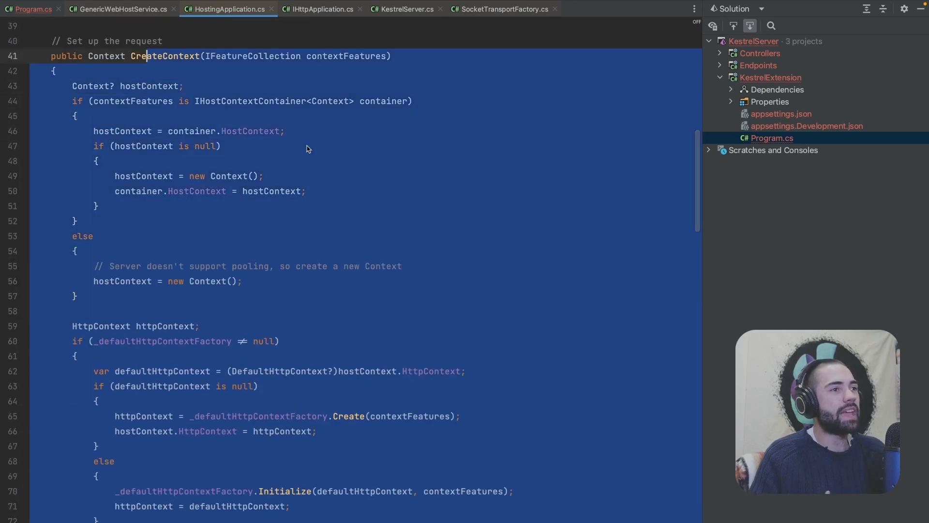
scroll(down, 3)
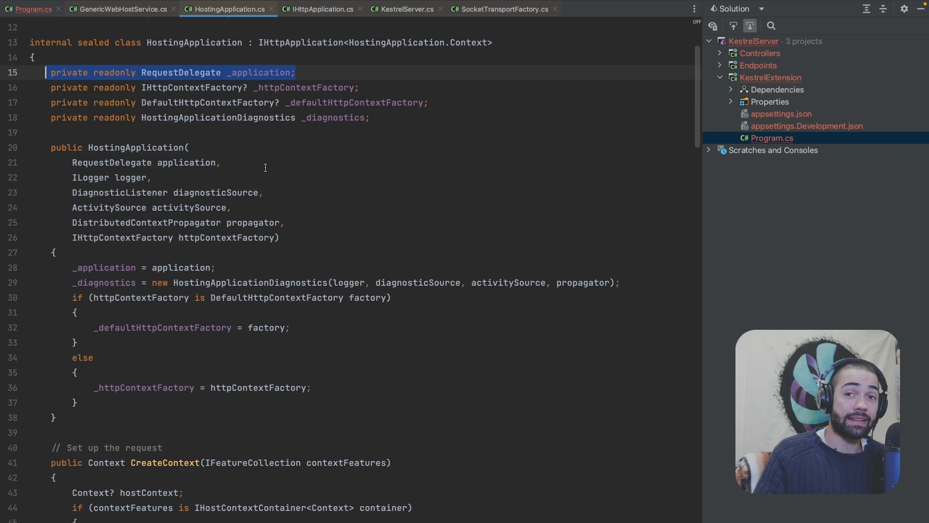
mouse_move(282, 255)
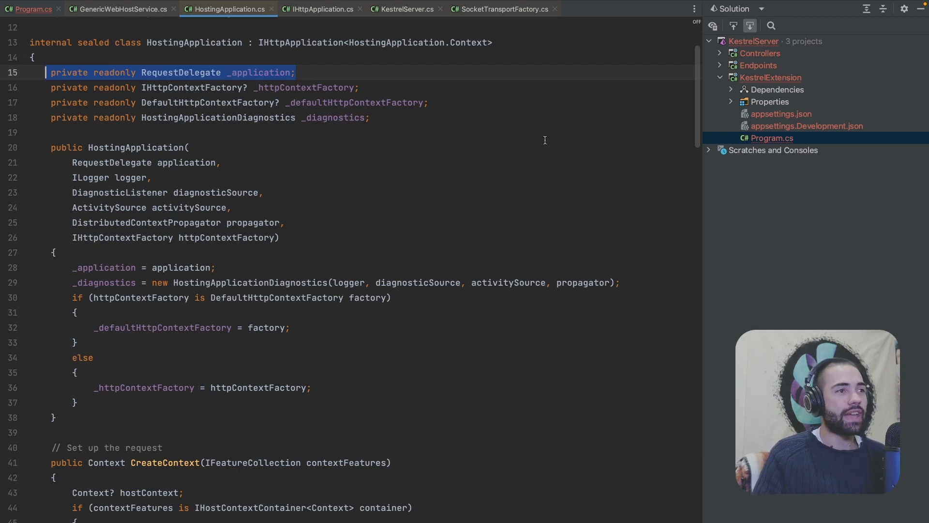
mouse_move(285, 79)
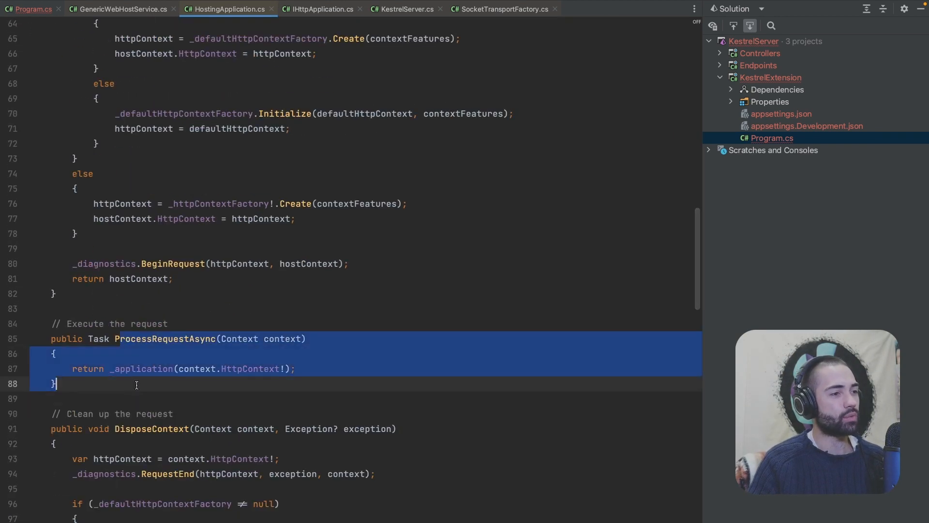
scroll(down, 3)
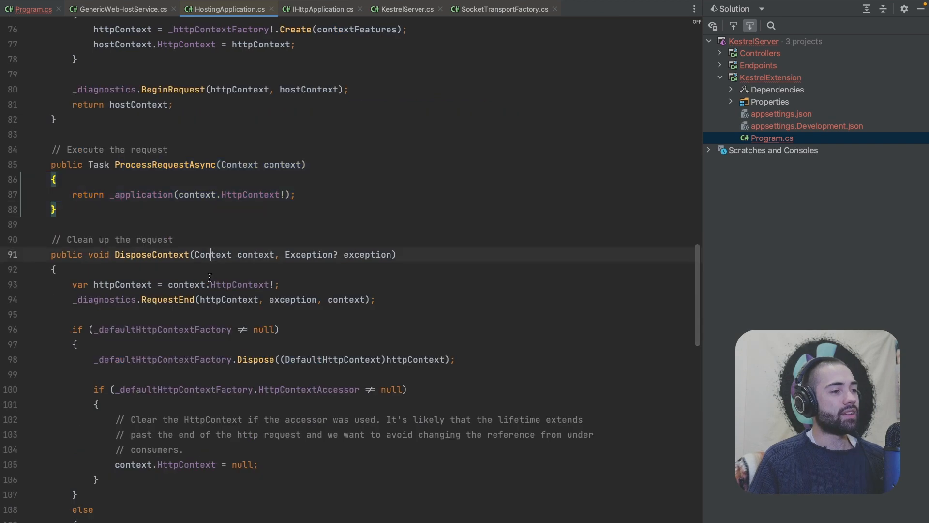
scroll(down, 3)
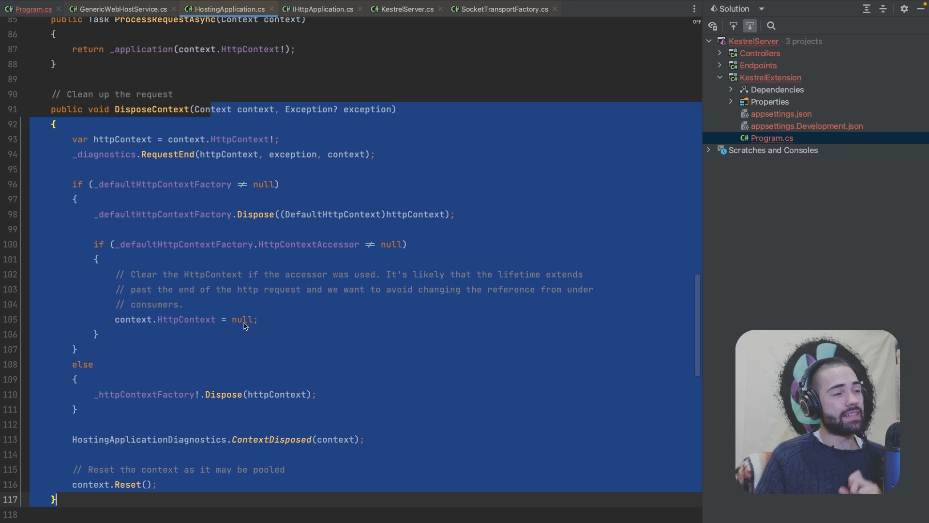
mouse_move(291, 347)
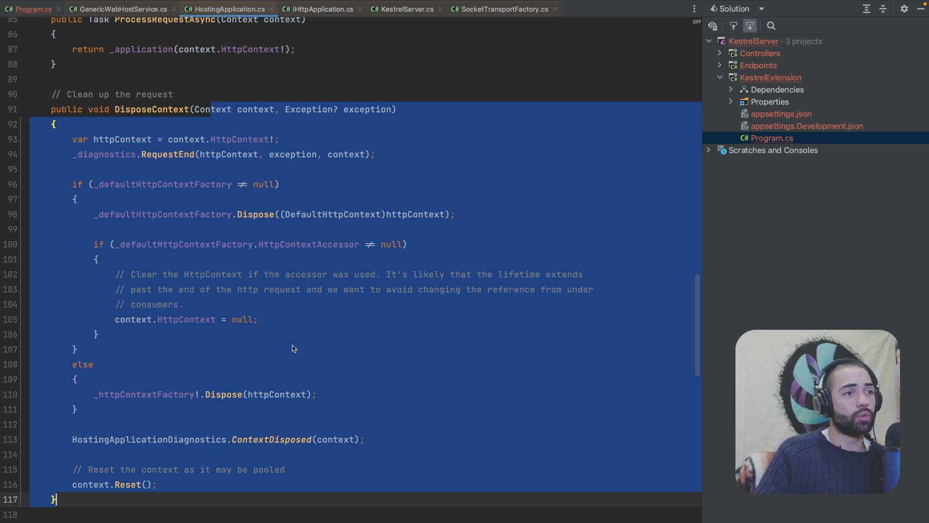
mouse_move(275, 357)
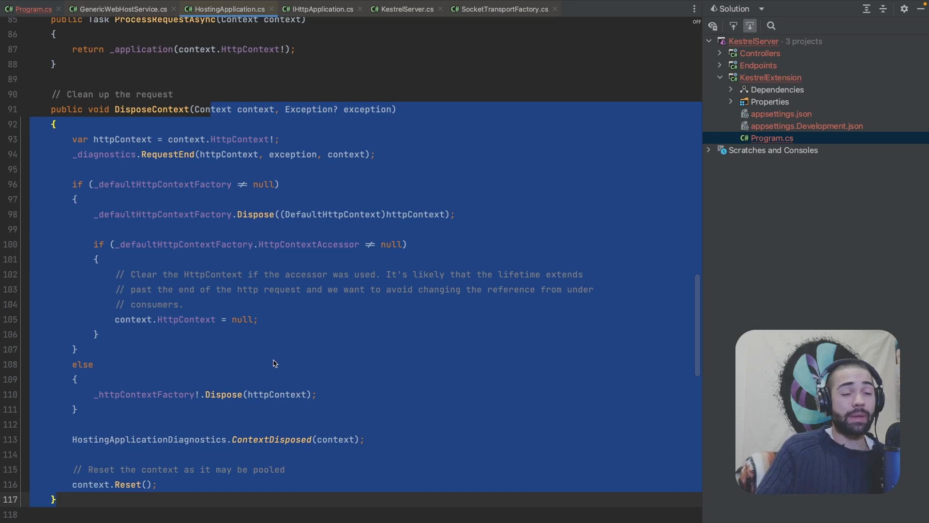
mouse_move(247, 358)
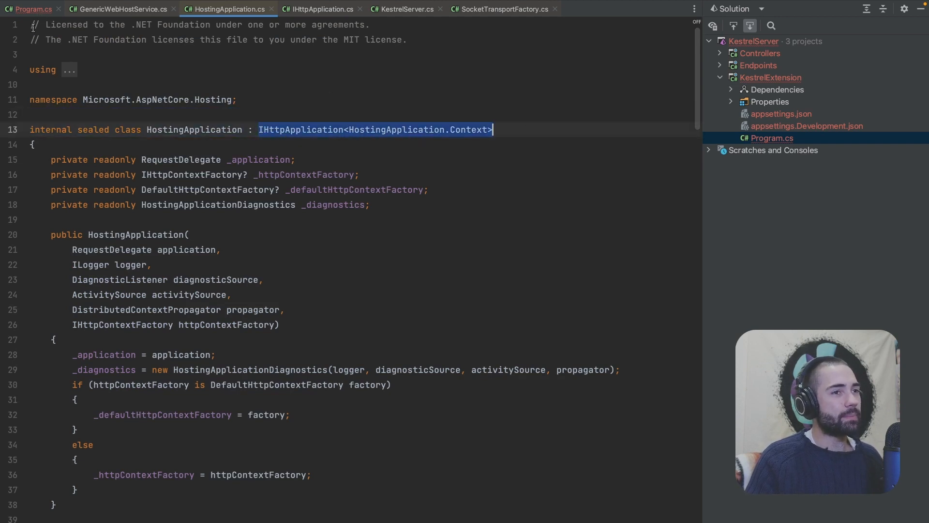
Declare a public HttpApp class implementing IHttpApplication<HttpApp.Context> and invoke Implement missing members.
click(31, 9)
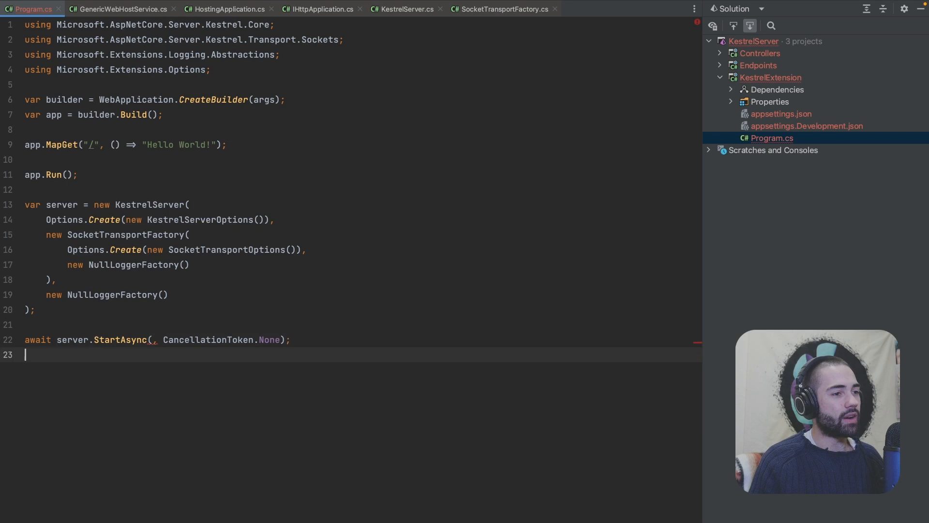
text(public class HttpApp : IHttpApplication<HostingApplication.Context>)
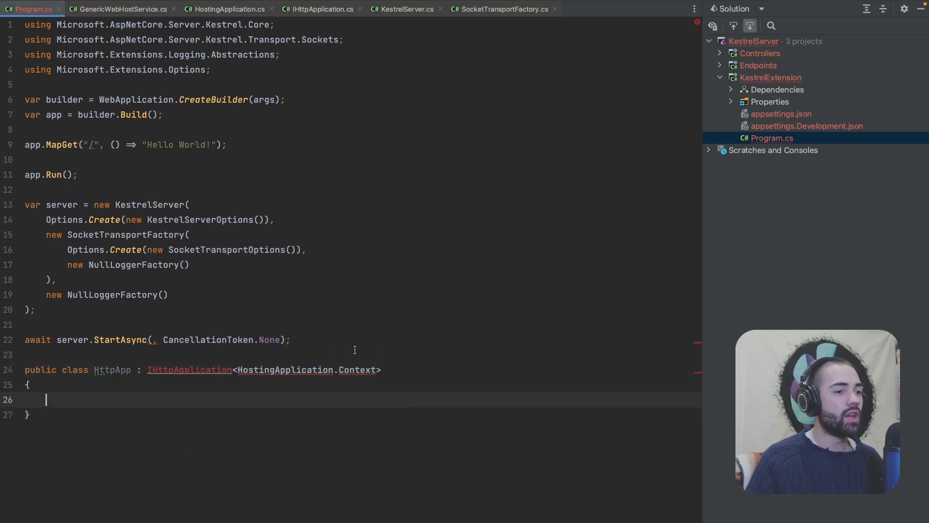
text(pub)
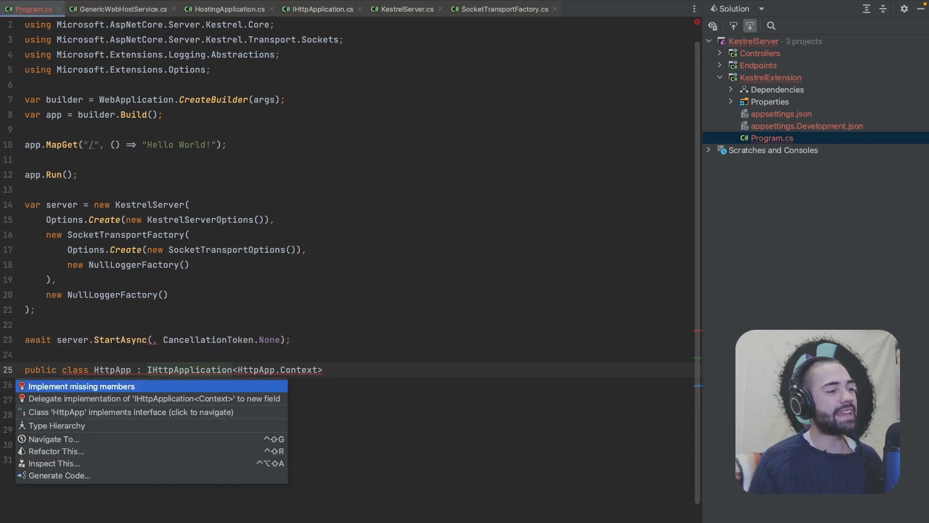
click(81, 386)
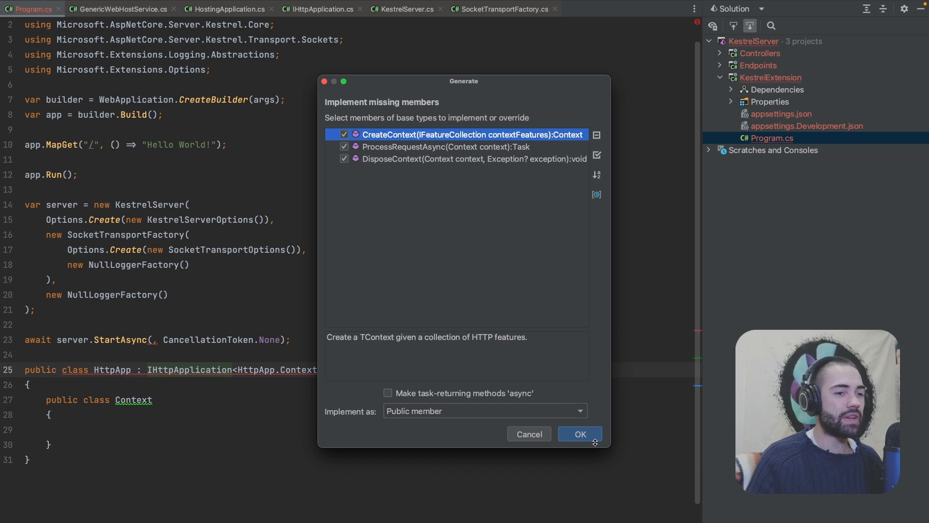
Generate all three interface methods and delete their throw NotImplementedException bodies.
click(579, 433)
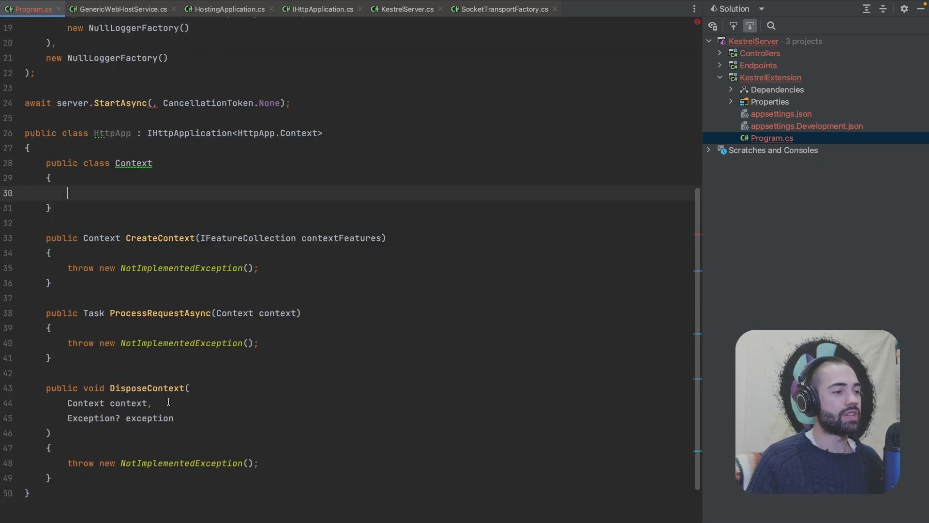
mouse_move(236, 454)
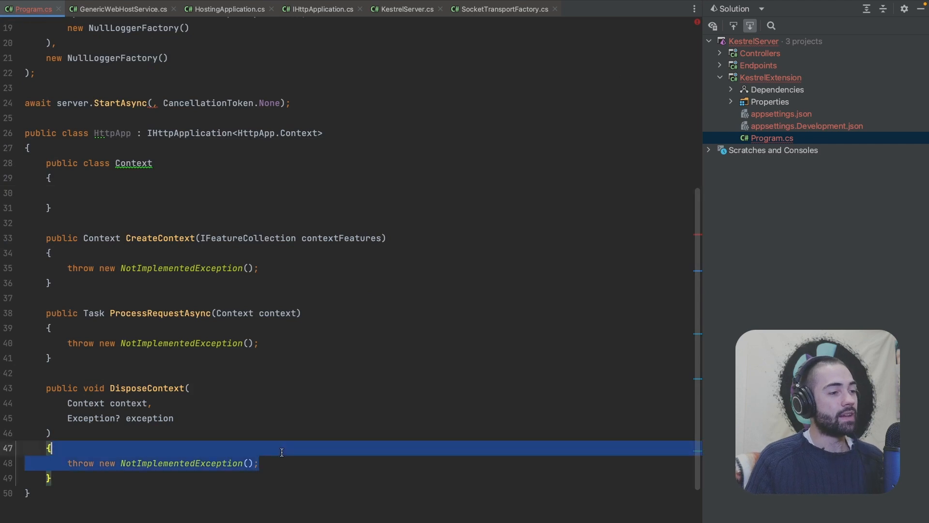
key(Delete)
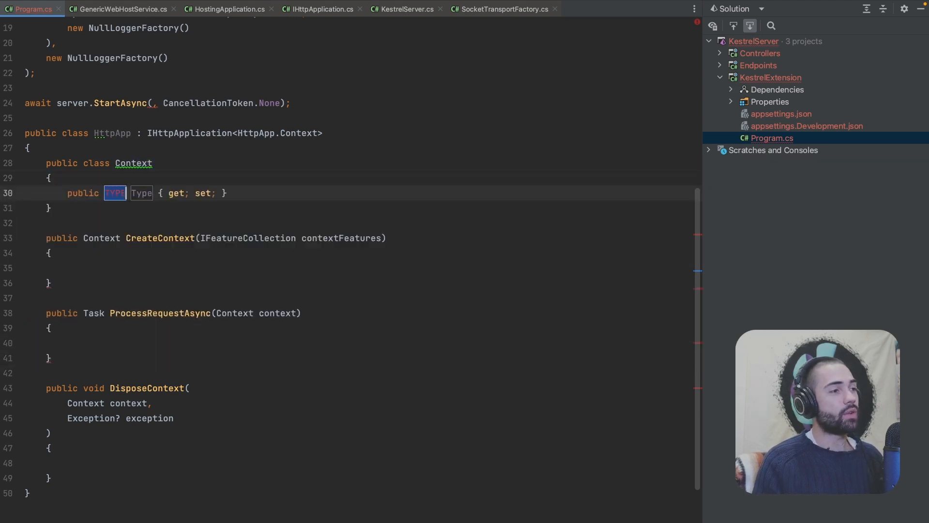
Add the HttpContext property and return a new Context from contextFeatures in CreateContext.
text(HttpContext)
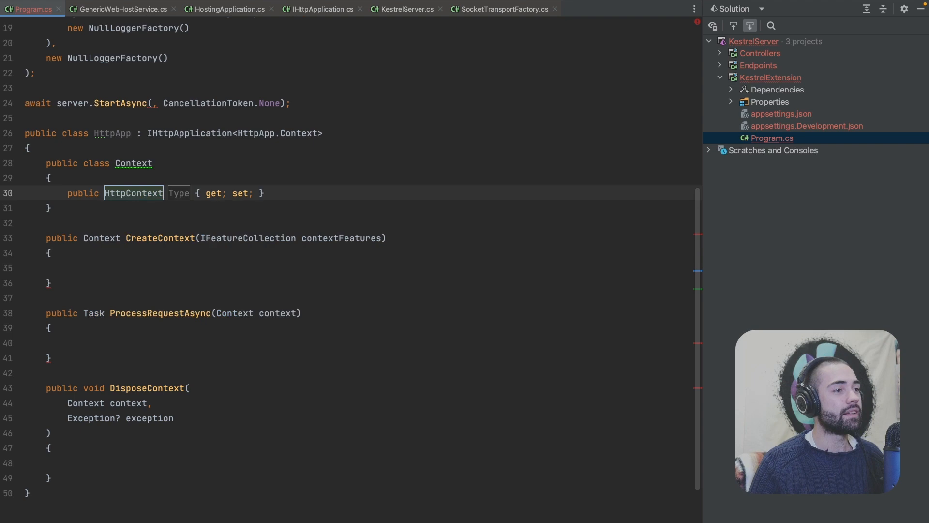
text(HTtp)
click(359, 268)
text(return new Context()
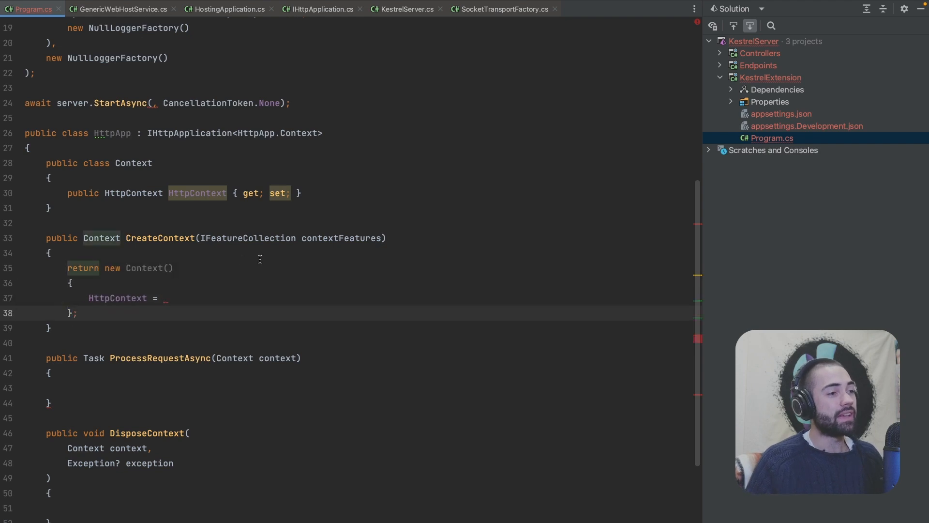
text(new DefaultHttpContext()
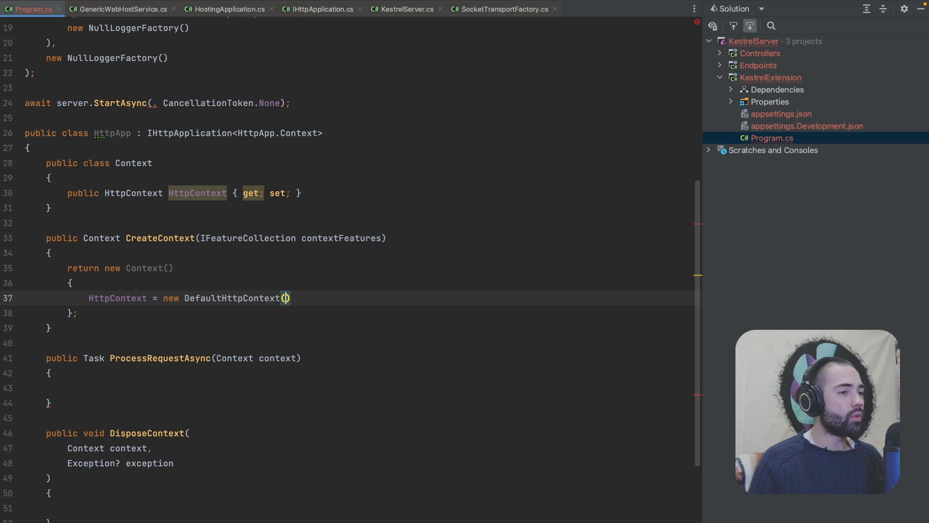
text(c)
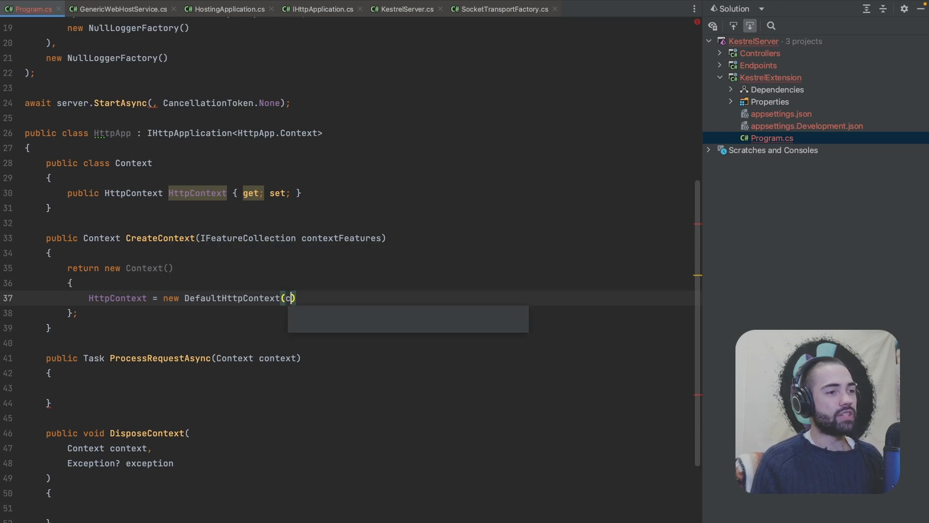
text(ontextFeatures)
click(359, 388)
text(var req)
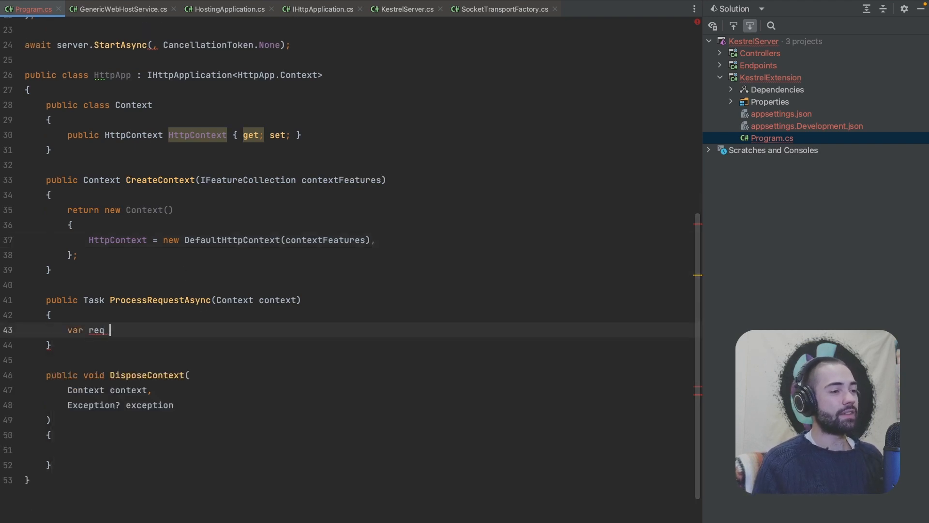
In ProcessRequestAsync, pull req and res from context.HttpContext.Request and Response.
text(= context.)
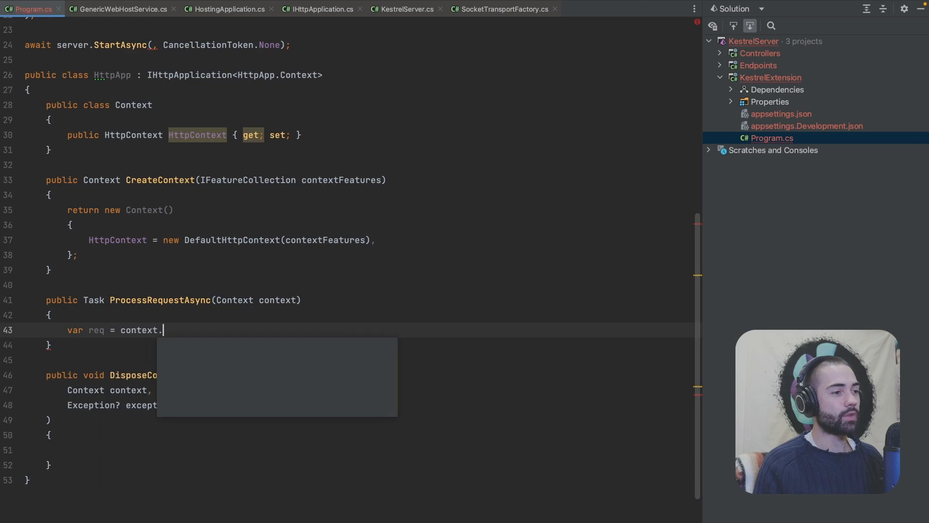
text(HttpContext.Request;)
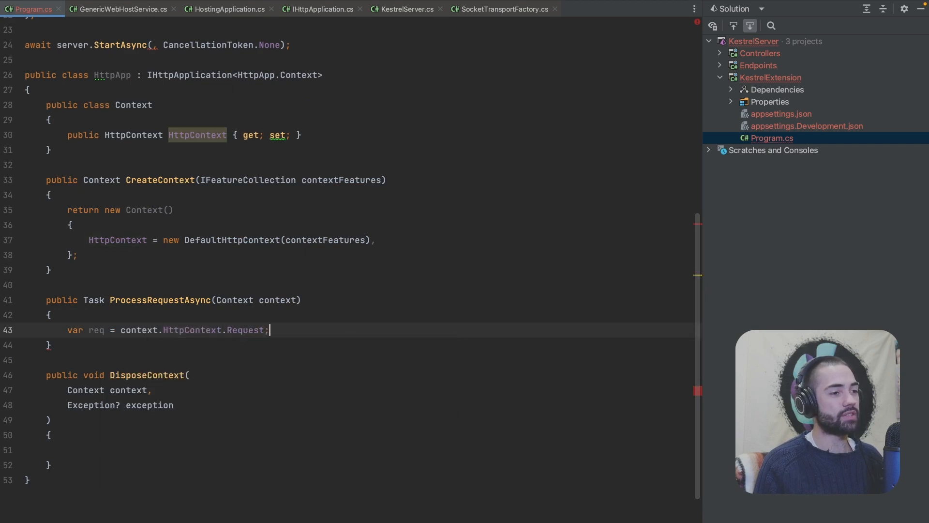
text(var res =)
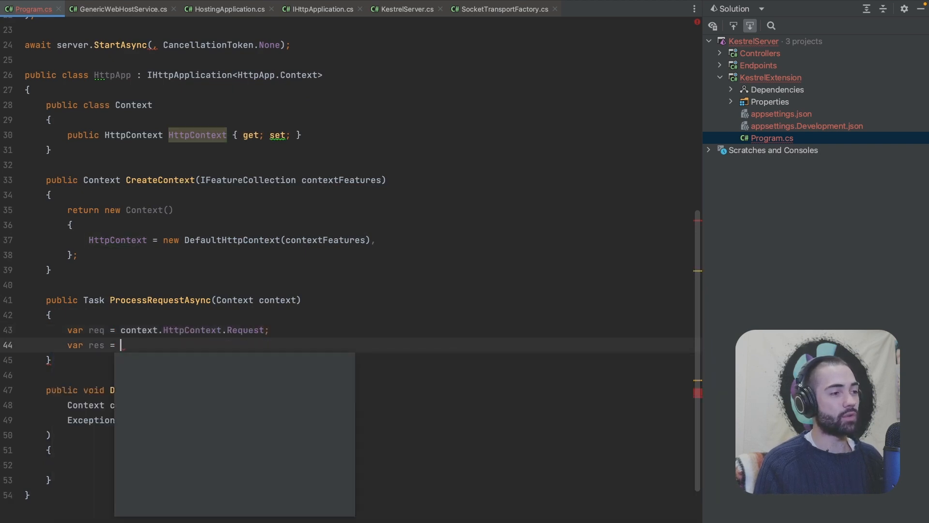
text(context.HttpContext.Response;)
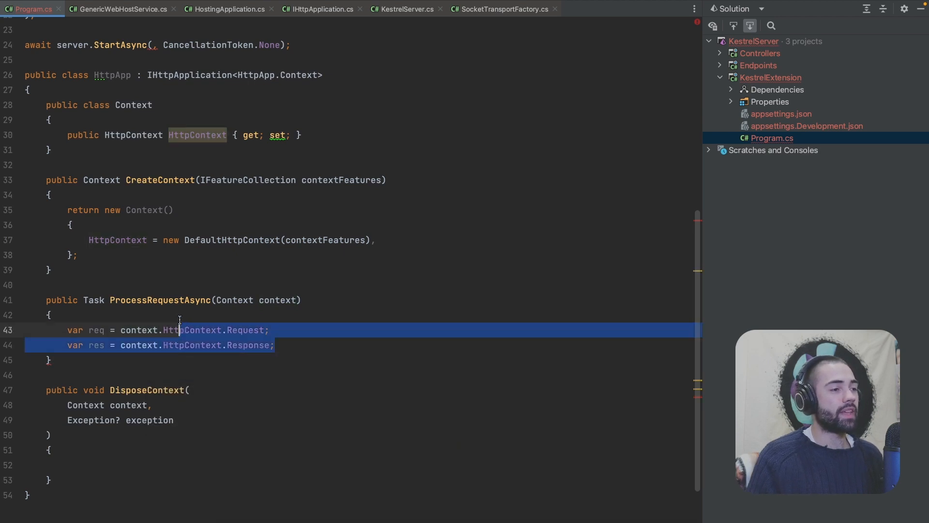
click(271, 329)
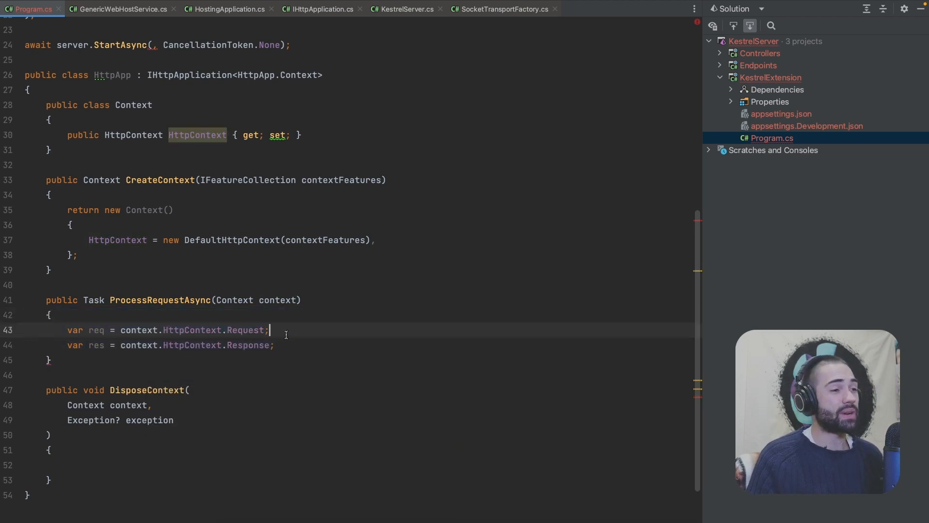
When req.Path is "/", write "Hello World" to res.Body through an awaited using writer.
text(if)
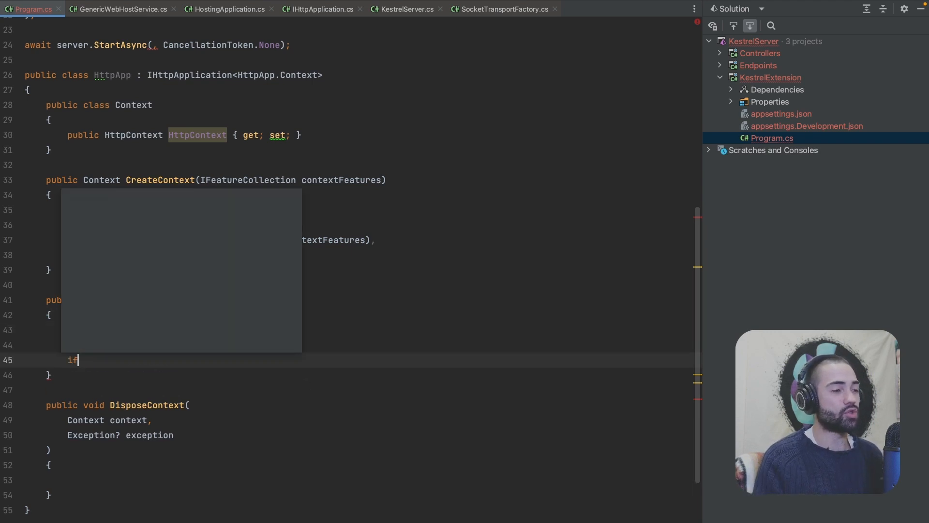
text((req.)
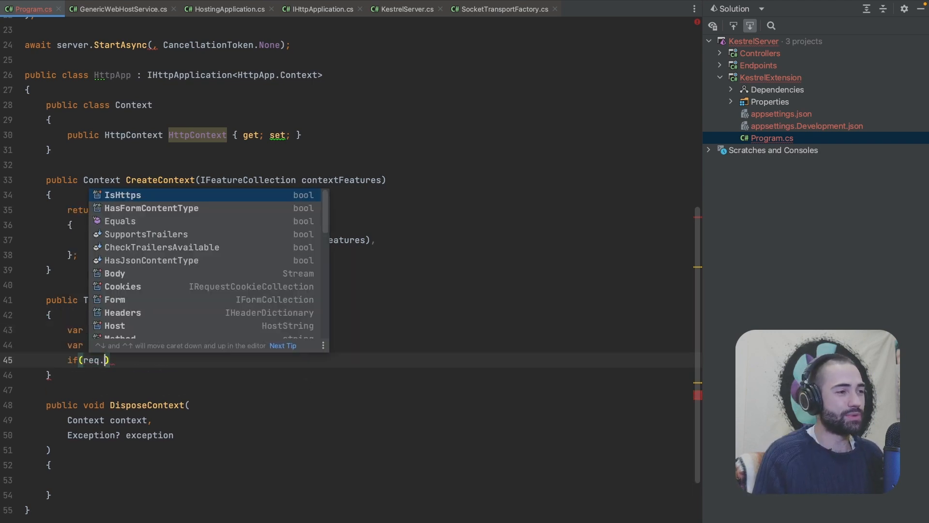
text(Path.Equals("/)
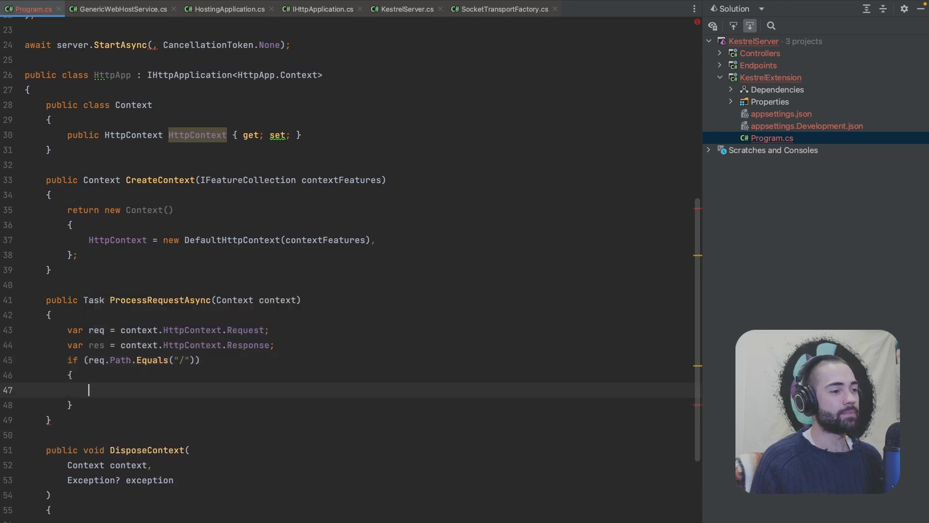
text(res.Body.)
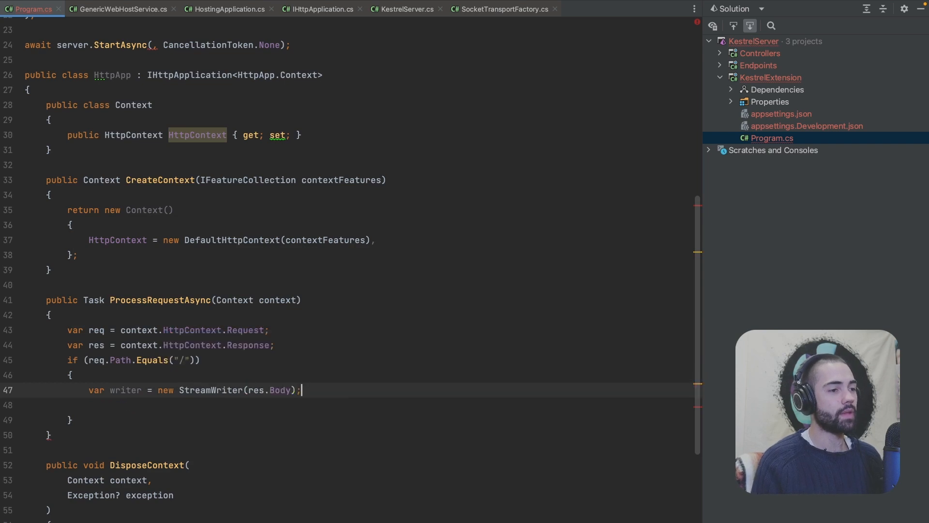
text(using)
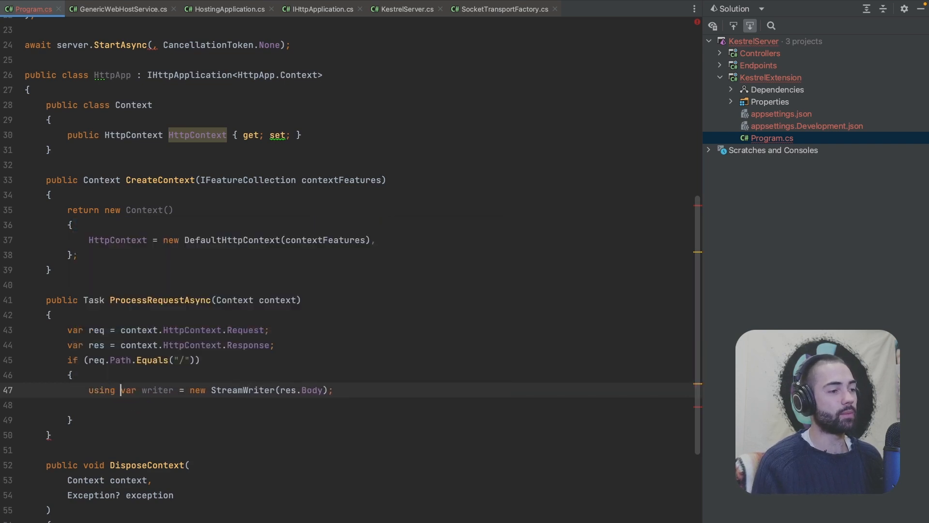
text(writer.WriteAsync()
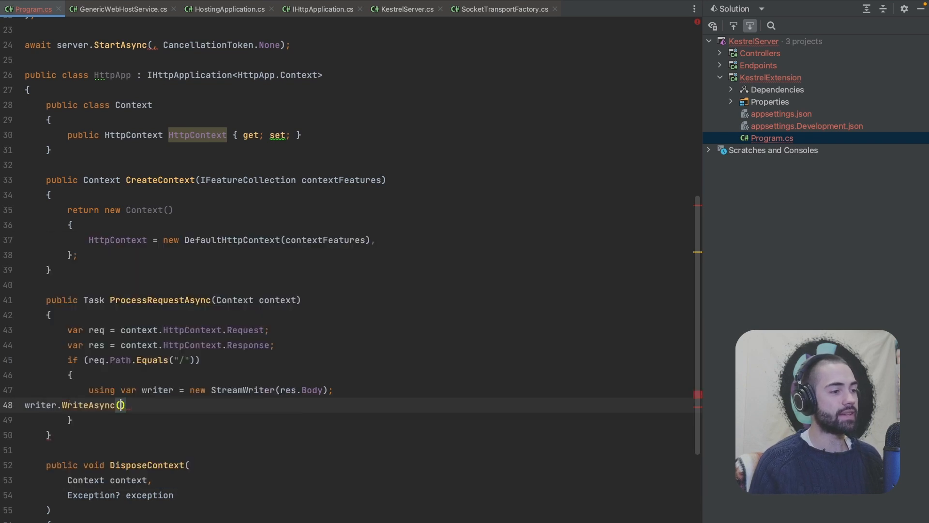
text("Hello World")
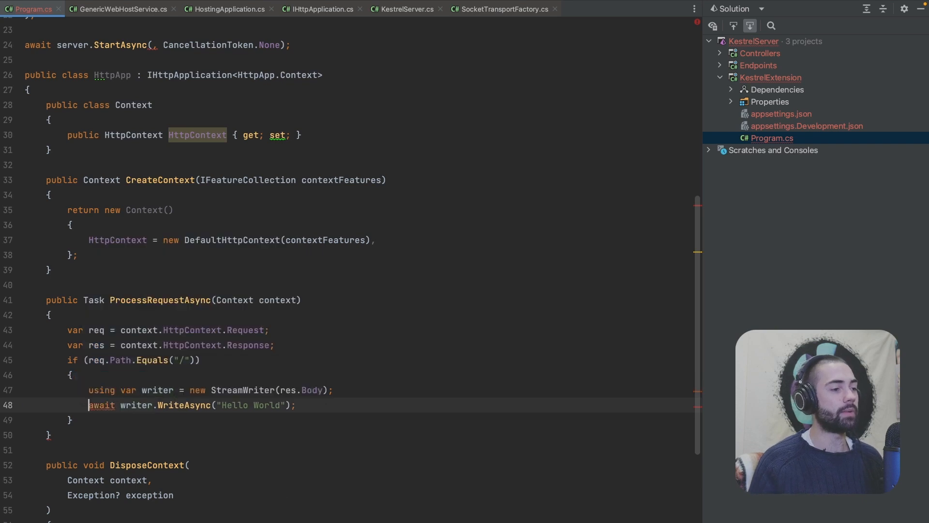
text(await)
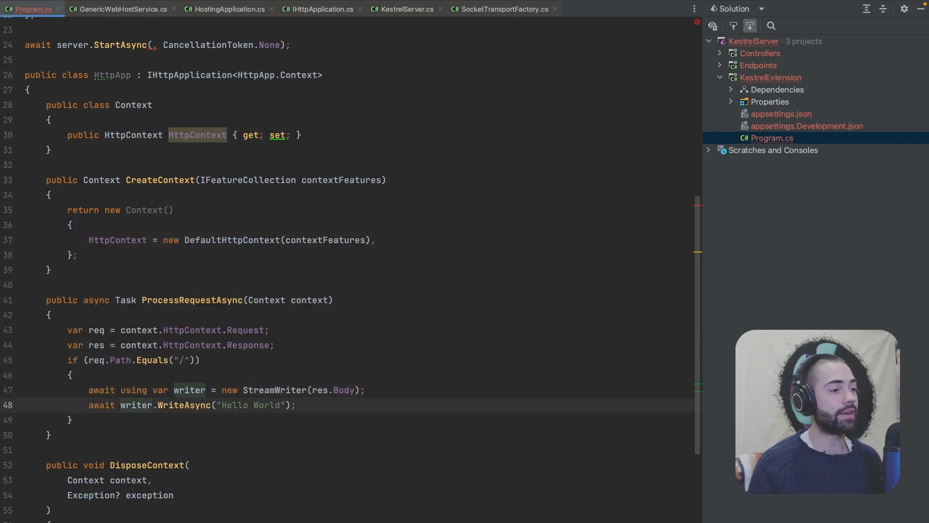
Set res.StatusCode = 200 before writing the body, leaving an empty else branch.
text(res.StatusCode =)
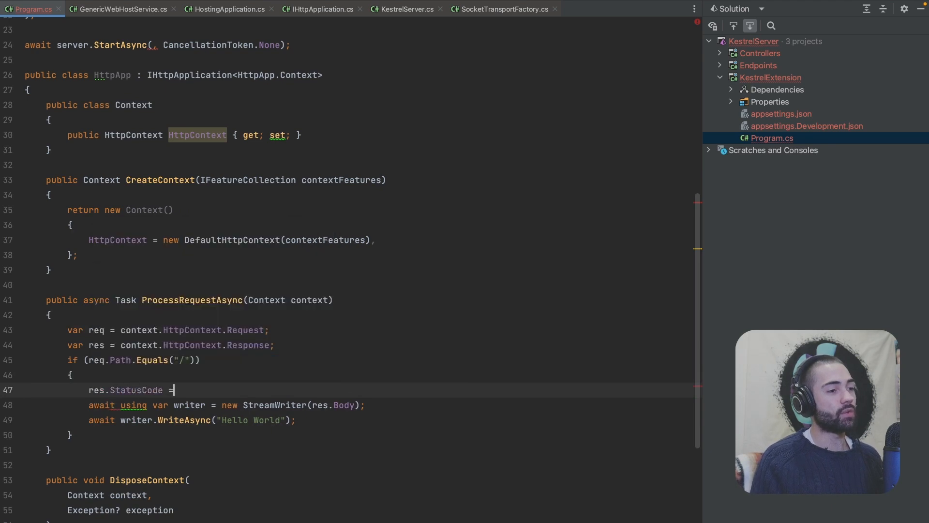
text(200;)
text(else)
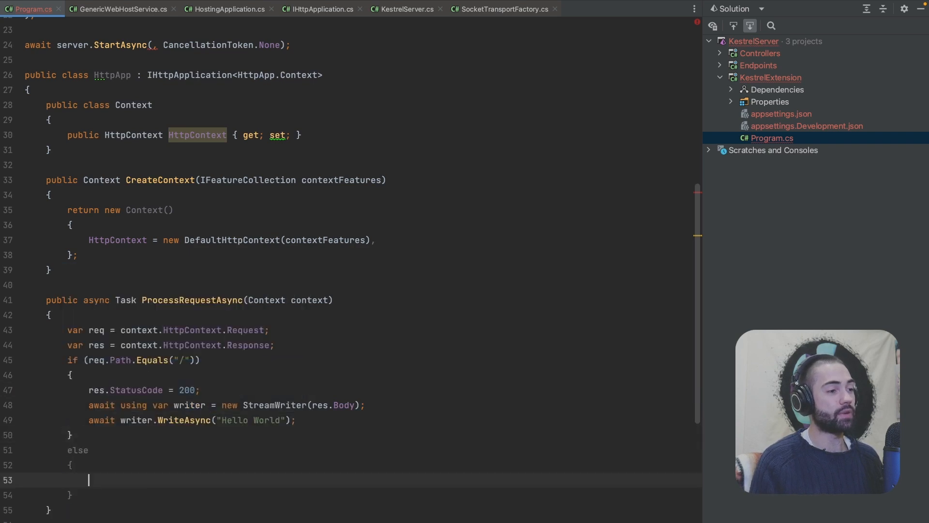
text(res.StatusCode = 200;)
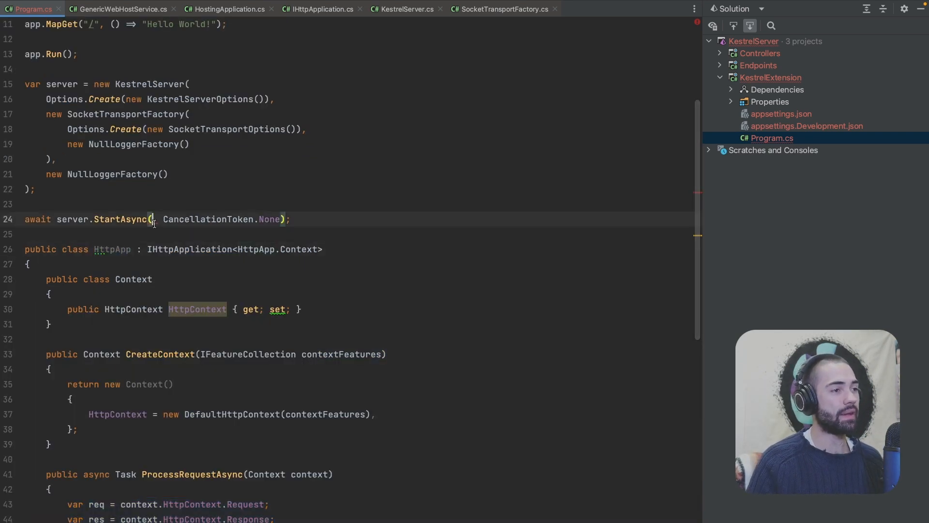
Pass new HttpApp() to server.StartAsync and build with dotnet run in the terminal.
text(new HttpApp())
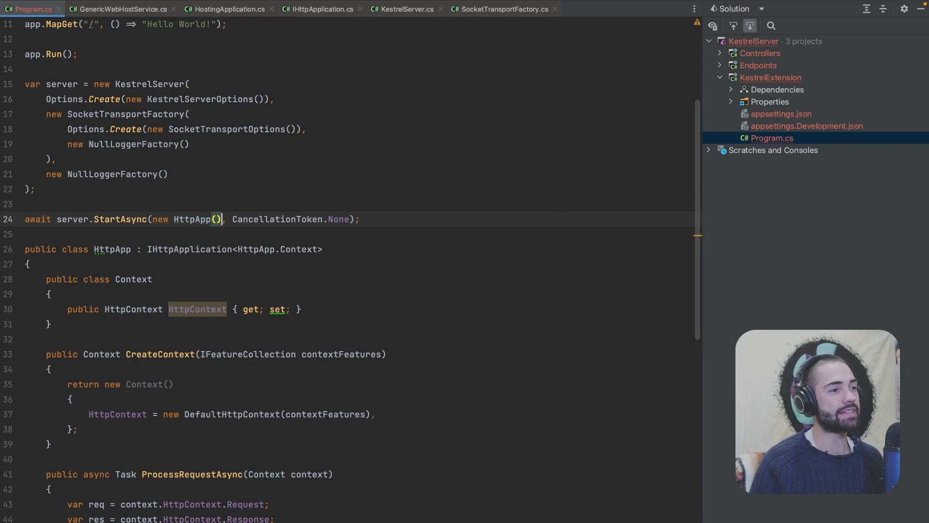
click(772, 77)
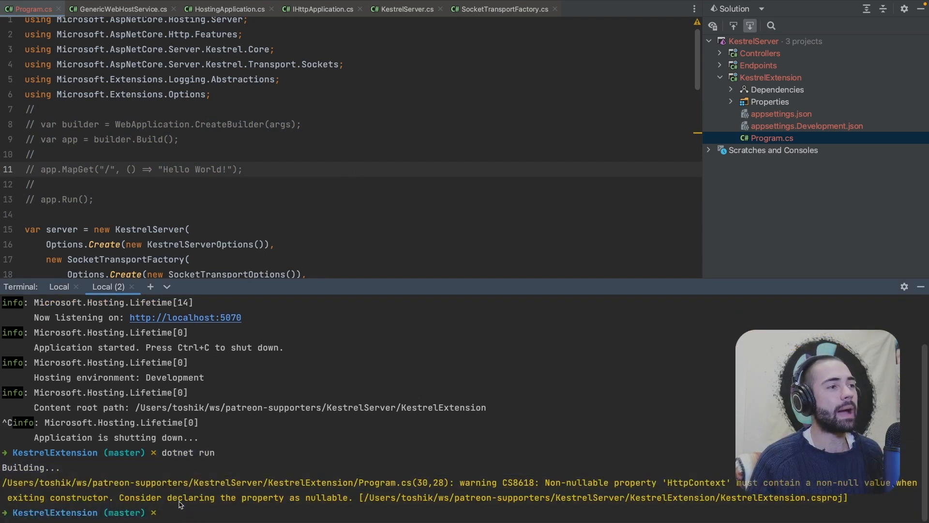
click(93, 199)
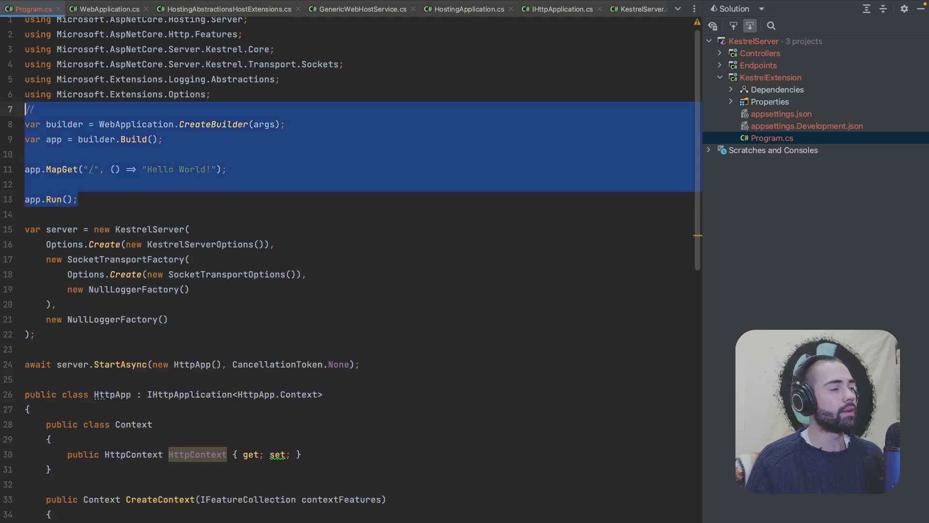
Replace the builder lines with var shutDown = new TaskCompletionSource() awaited after StartAsync.
text(var_shutDown = new TaskCompletionSource();)
text(await shutDown.Task;)
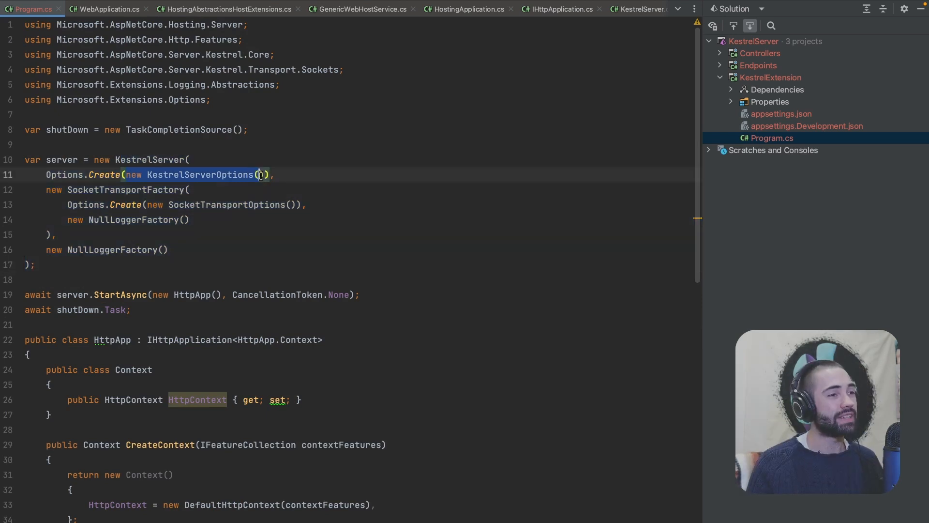
Extract var options = new KestrelServerOptions() with options.ListenAnyIP(5001) and pass it to the KestrelServer.
key(Delete)
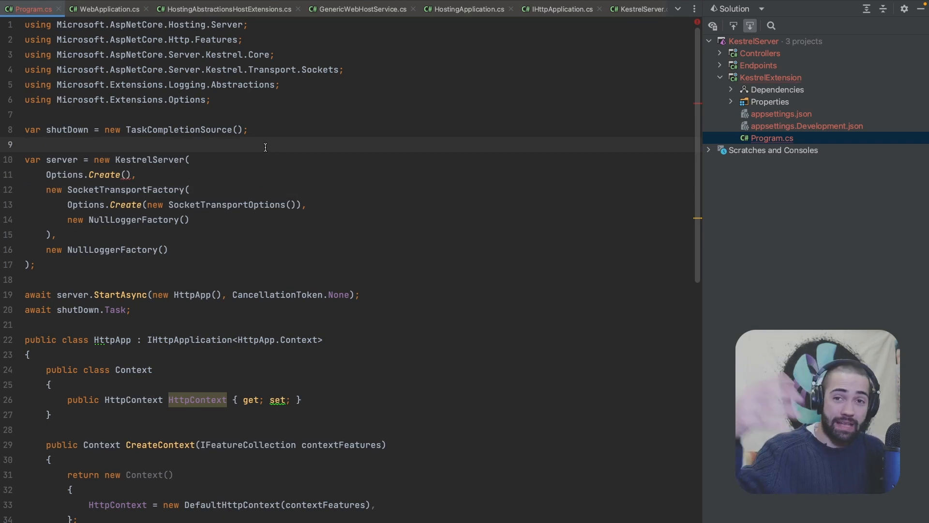
text(var)
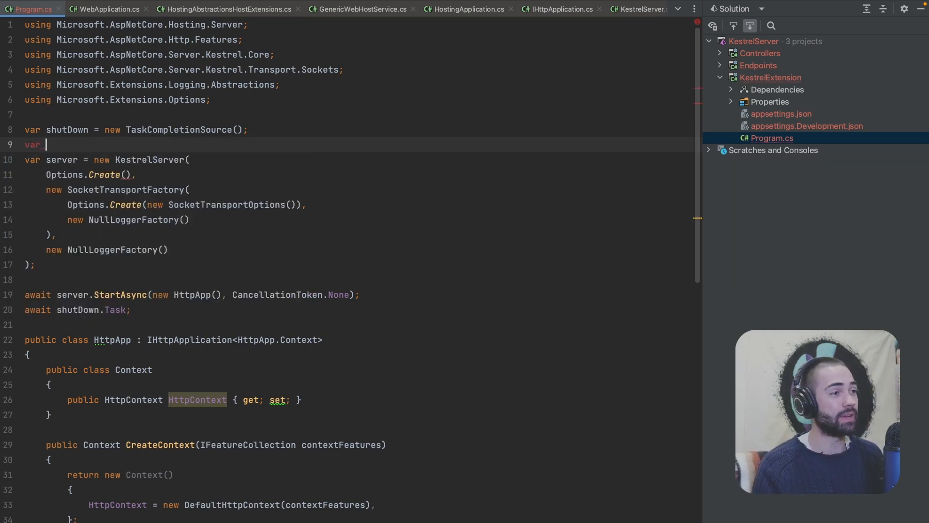
text(options = new KestrelServerOptions())
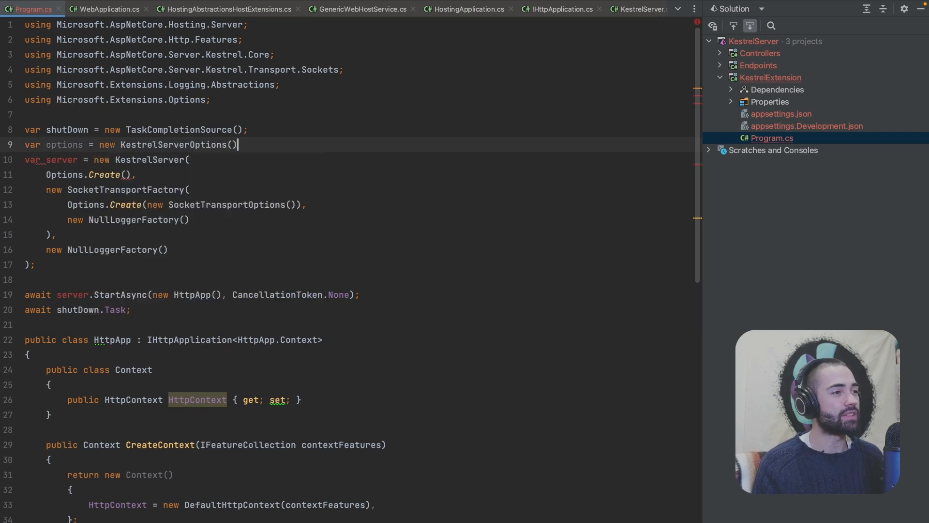
text(options)
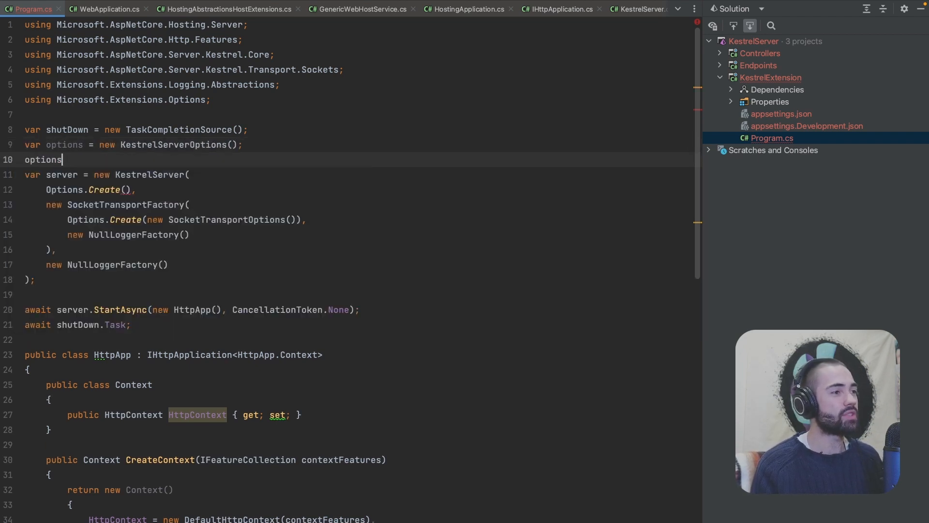
text(.ListenAnyIP("");)
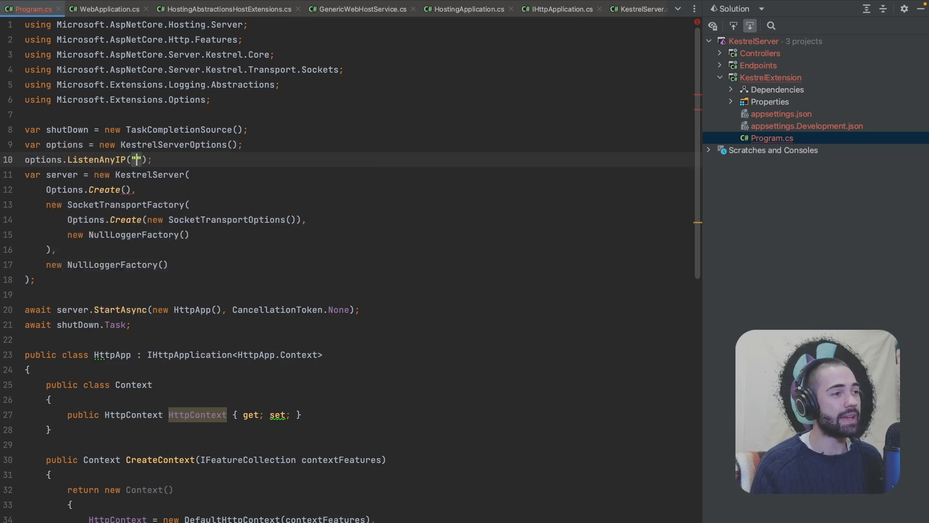
text(5001)
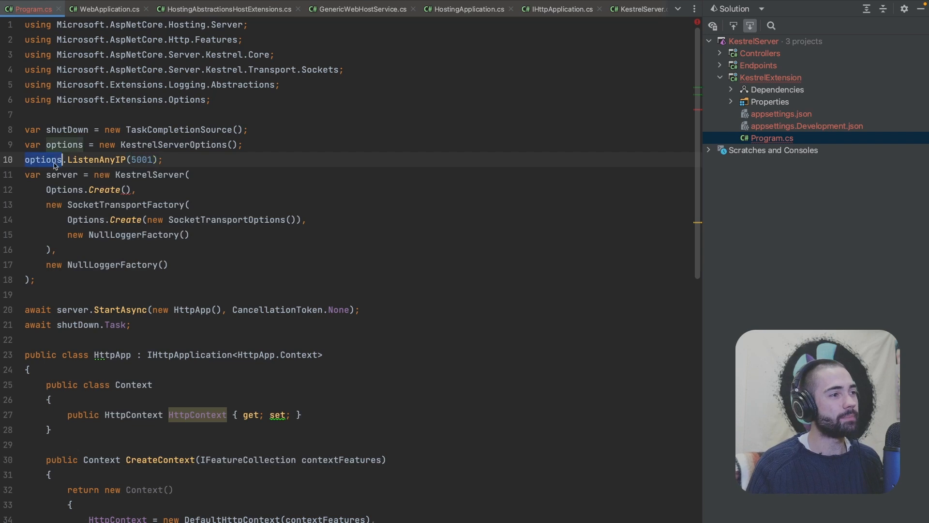
text(options)
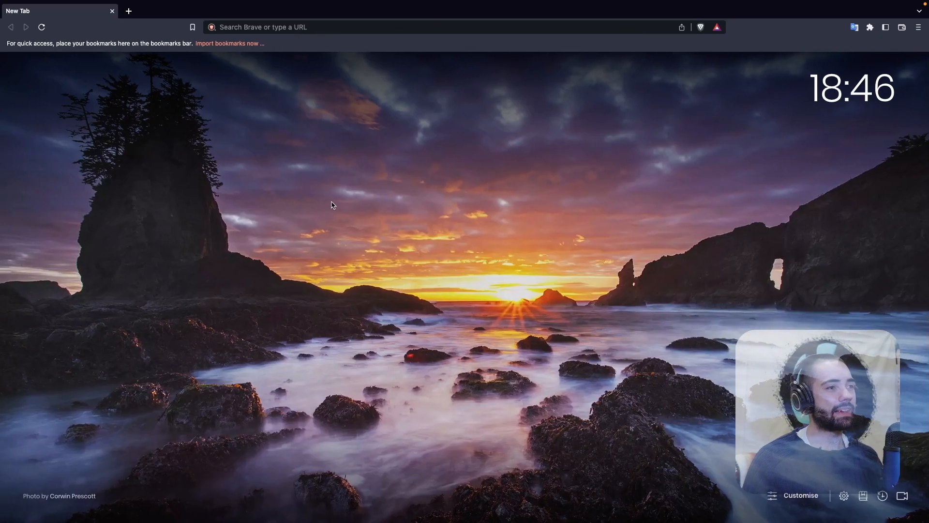
Browse to localhost:5004 in a new Brave tab to check the running server.
text(localhost:5004)
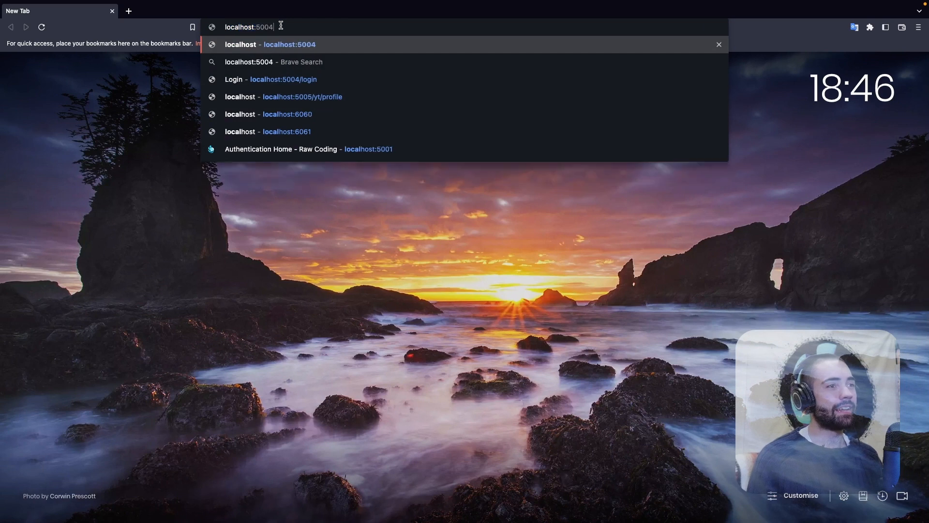
click(308, 149)
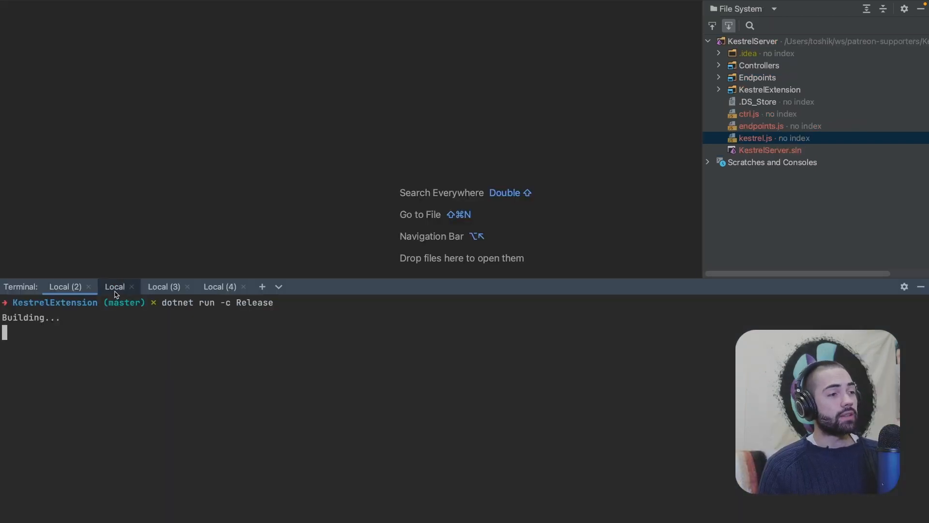
Check the Release server terminals, then open kestrel.js and ctrl.js targeting localhost:5003.
click(165, 286)
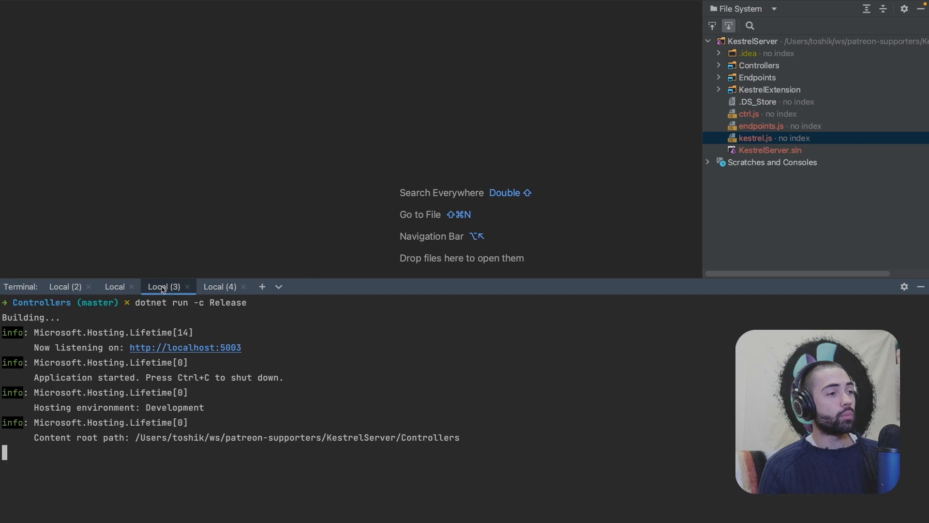
click(219, 286)
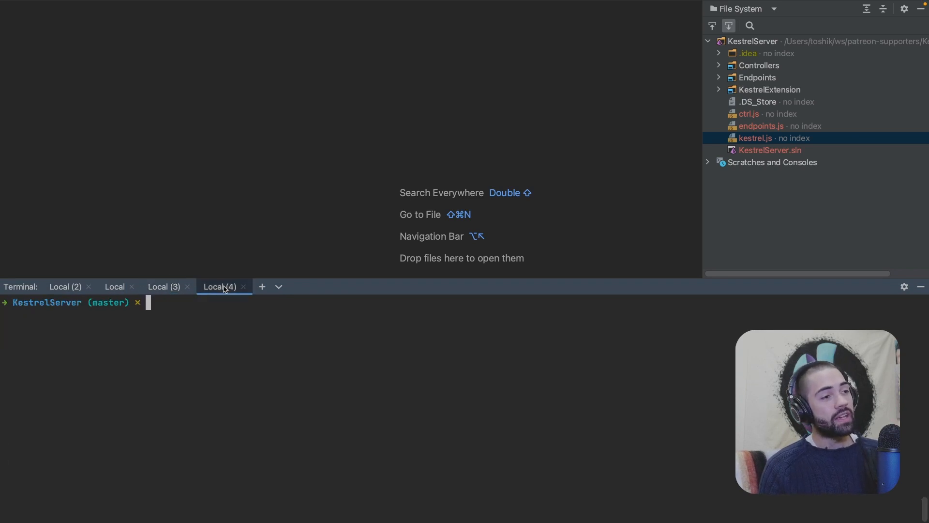
click(749, 115)
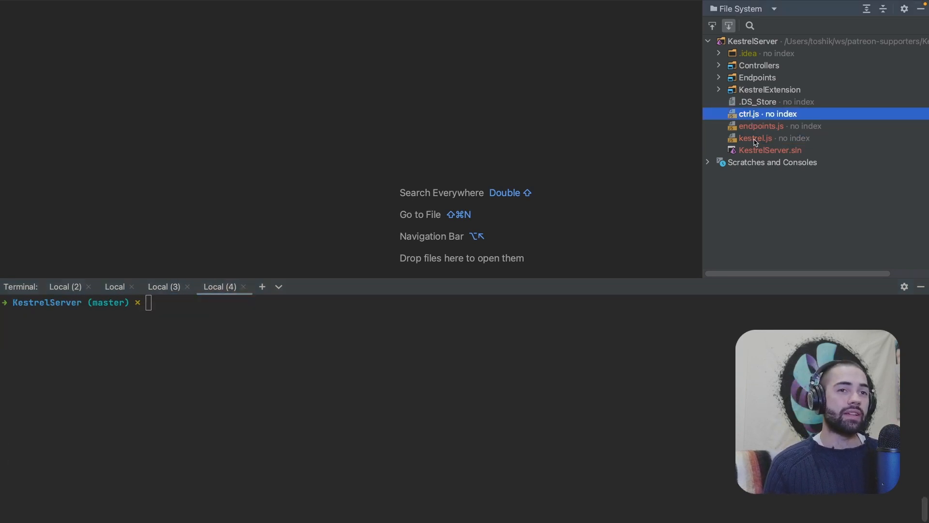
double_click(748, 114)
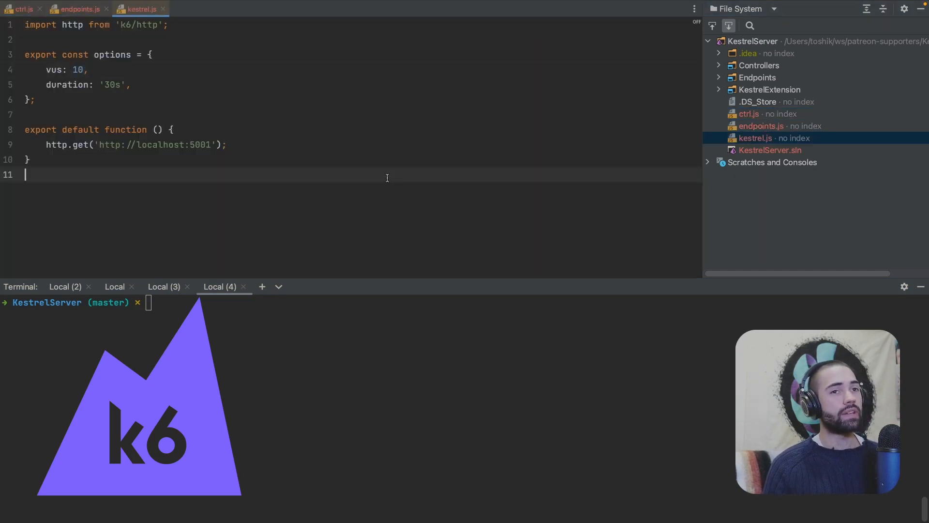
key(ctrl+a)
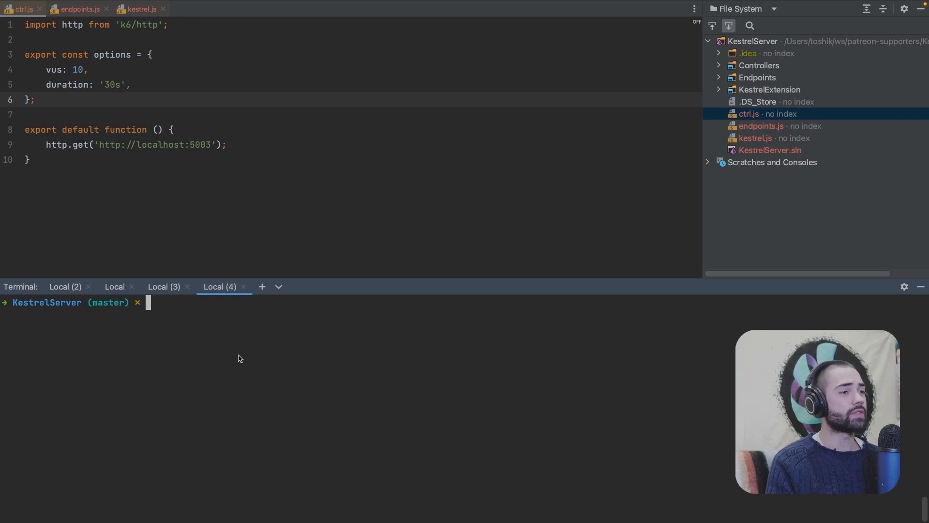
Run k6 run ctrl.js and k6 run endpoints.js, reading 1,228,843 and 1,365,135 http_reqs.
text(k6 run ct)
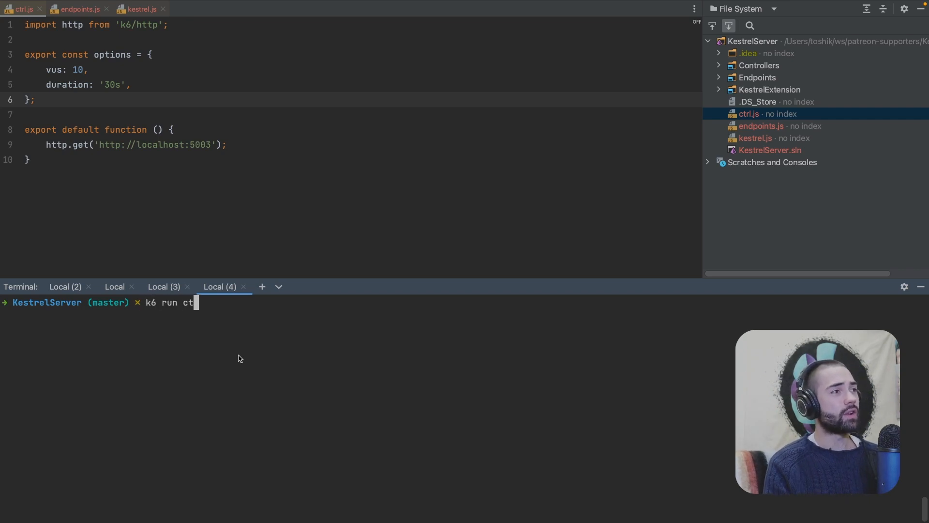
key(enter)
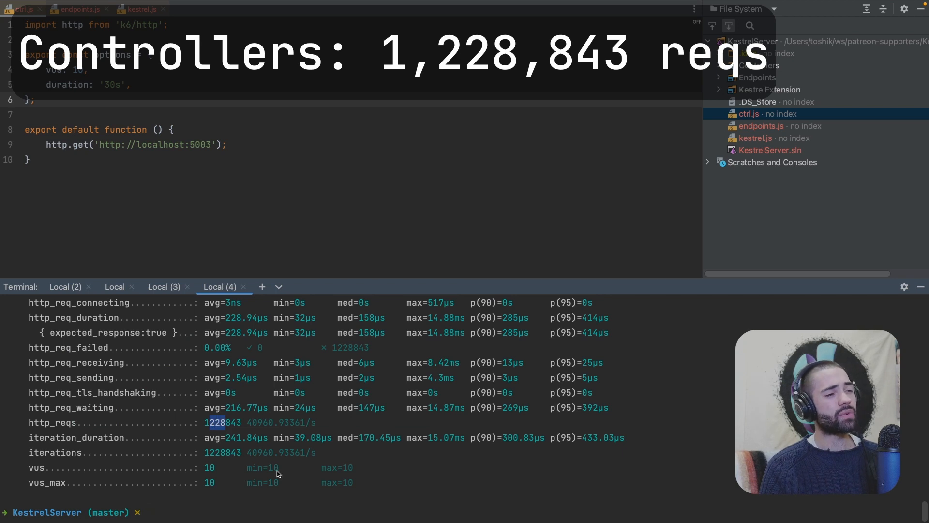
text(k6 run ctrl.js)
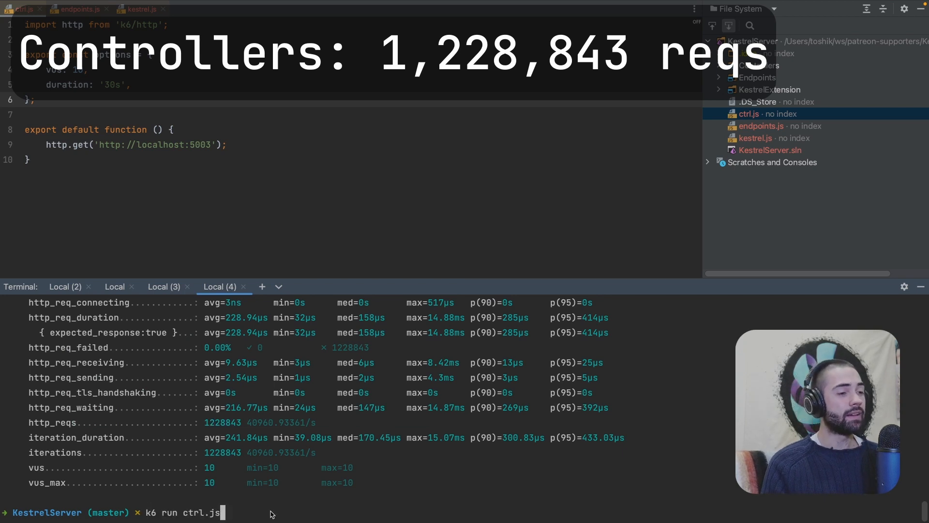
text(end)
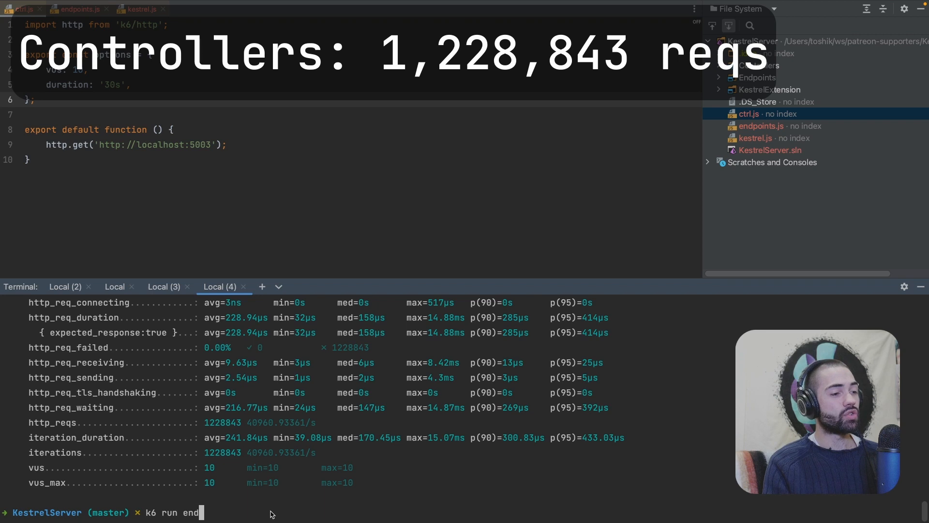
key(Return)
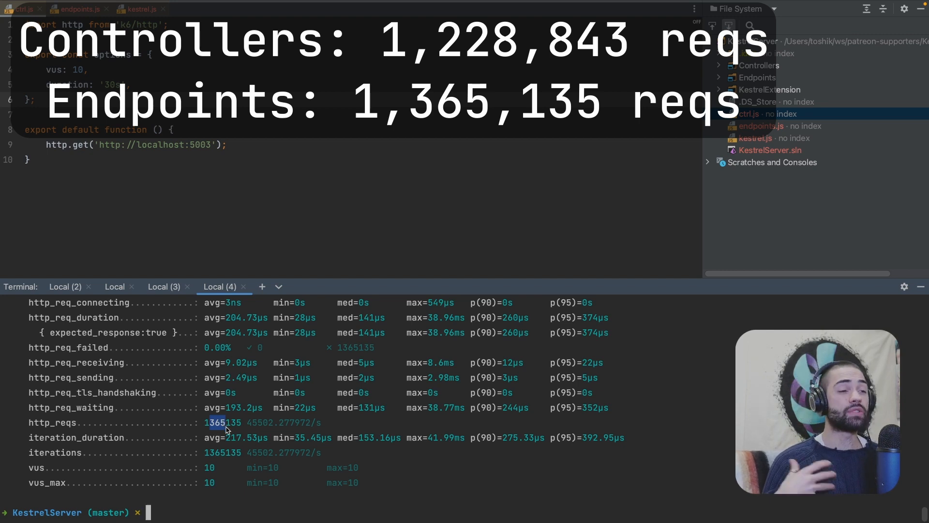
Run k6 run kestrel.js and mark the custom server's 1,361,485 total requests.
text(k6)
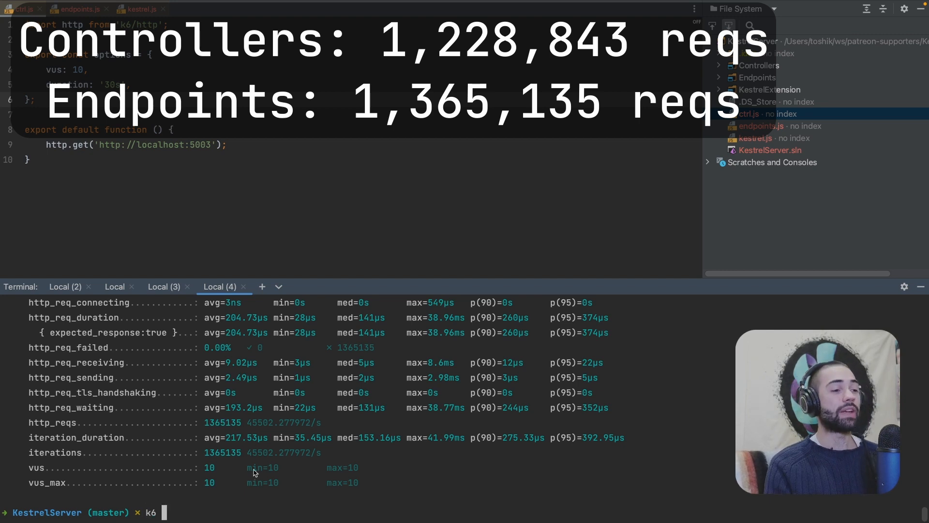
text(run)
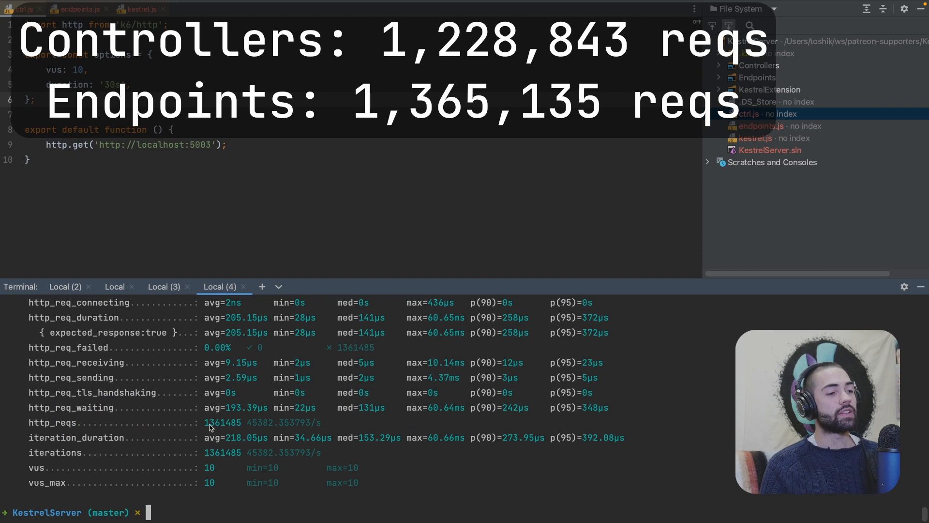
double_click(222, 422)
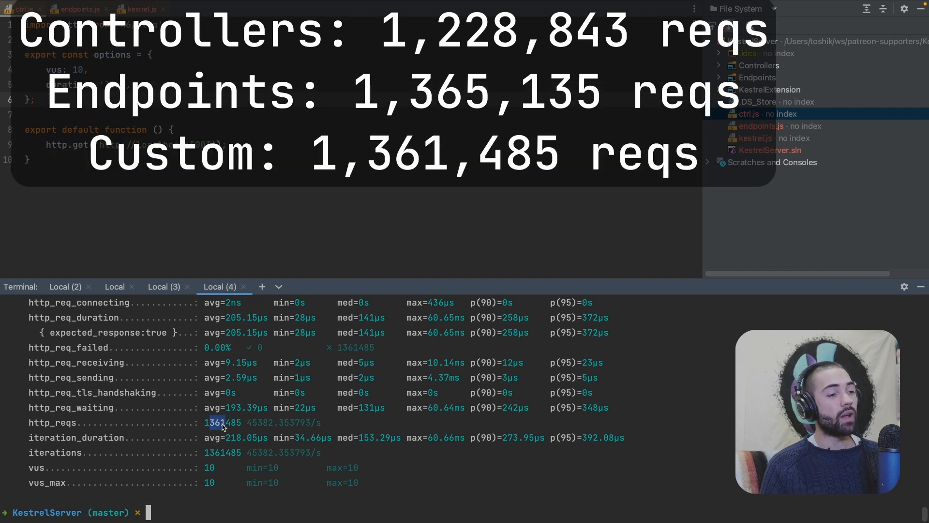
mouse_move(223, 507)
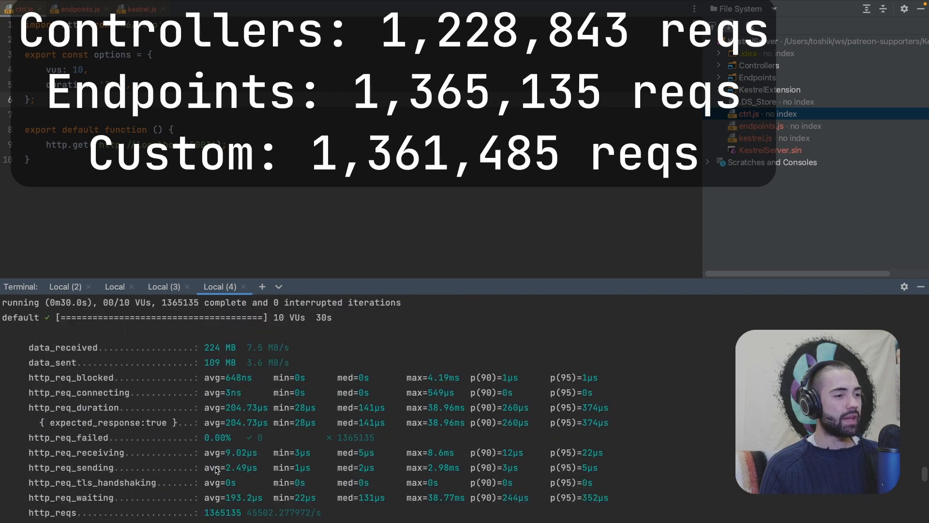
scroll(down, 3)
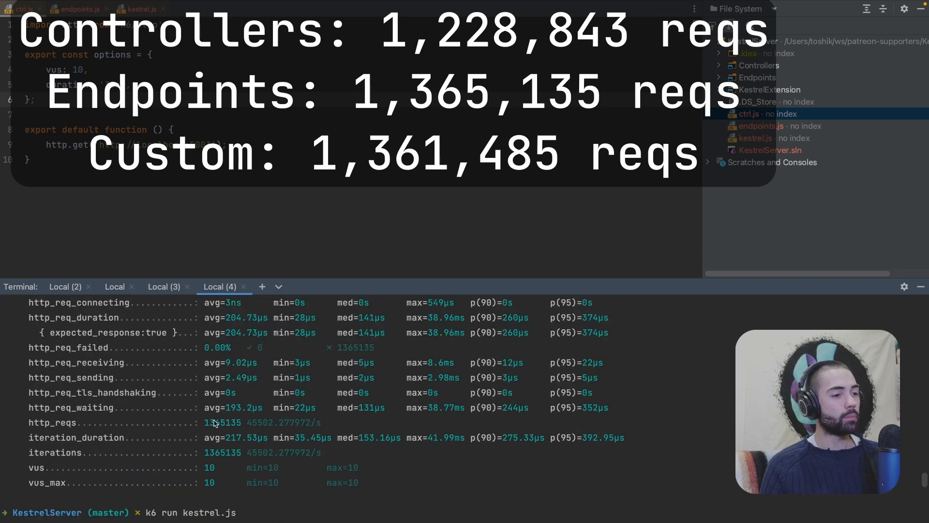